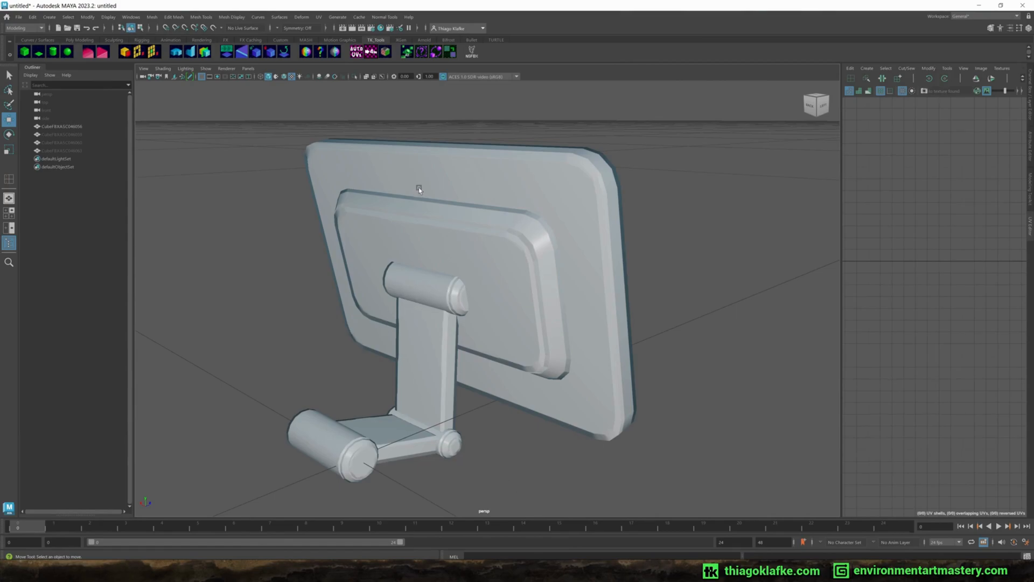
pyautogui.moveTo(362, 203)
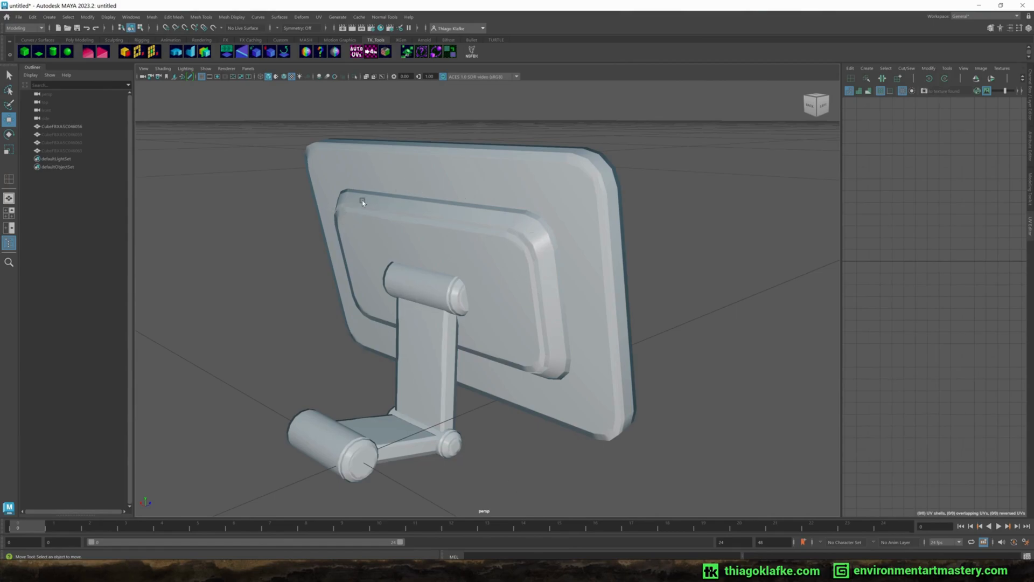
pyautogui.moveTo(328, 217)
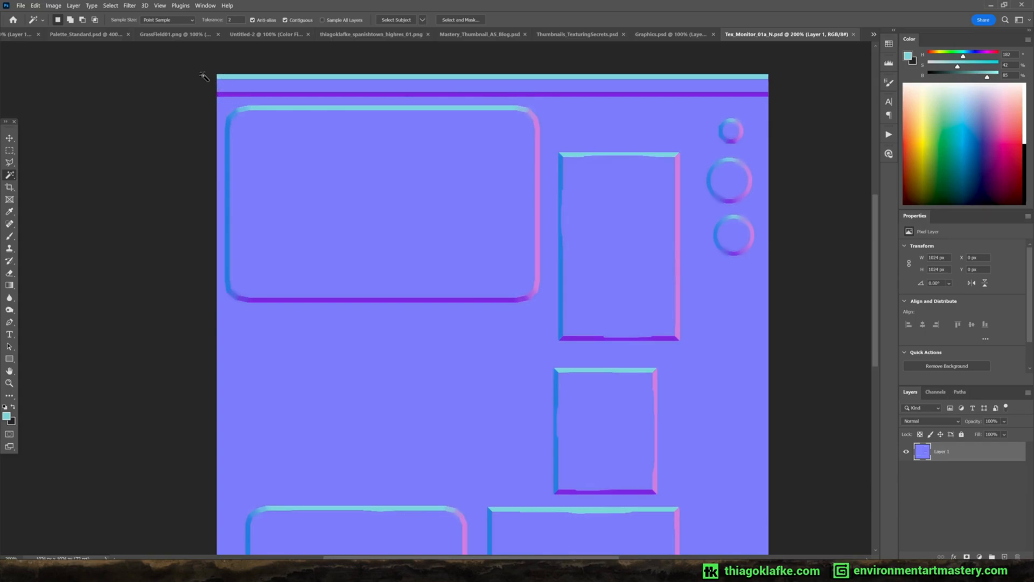
pyautogui.moveTo(349, 99)
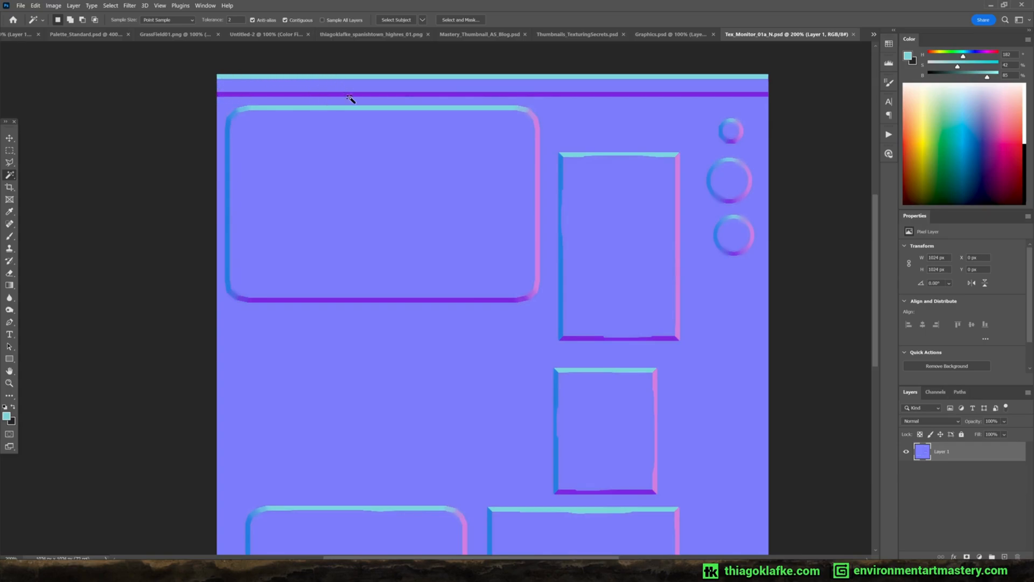
pyautogui.moveTo(441, 439)
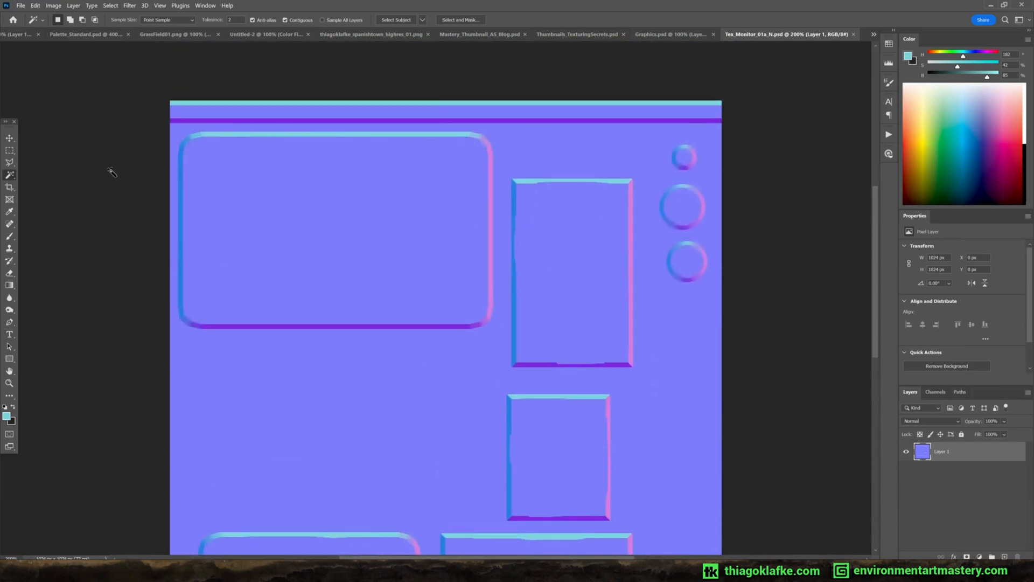
pyautogui.moveTo(300, 165)
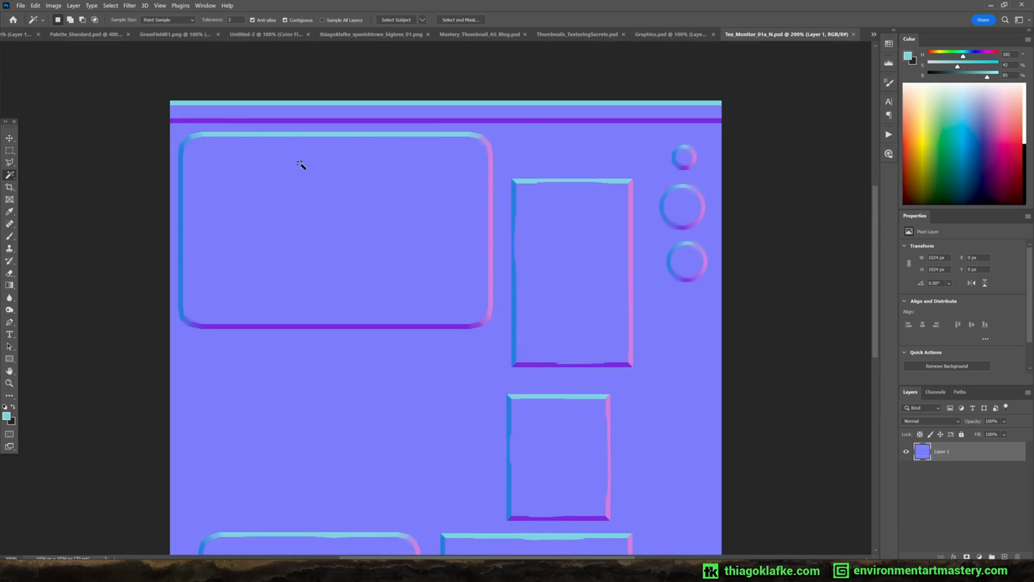
# Step: Draw a closed hexagon selection with the Polygonal Lasso below the large rounded panel
pyautogui.click(10, 152)
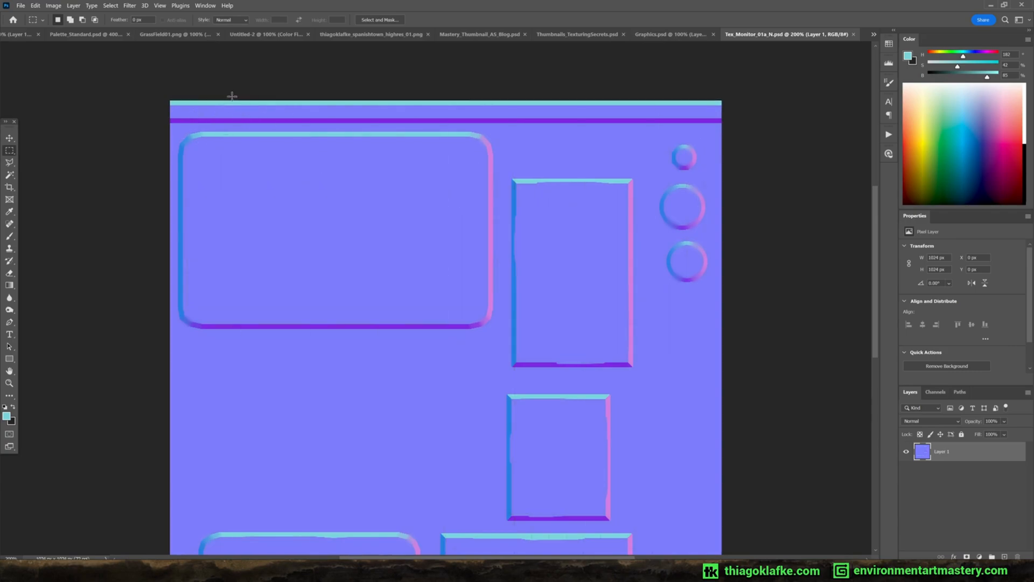
pyautogui.moveTo(311, 107); pyautogui.dragTo(425, 125)
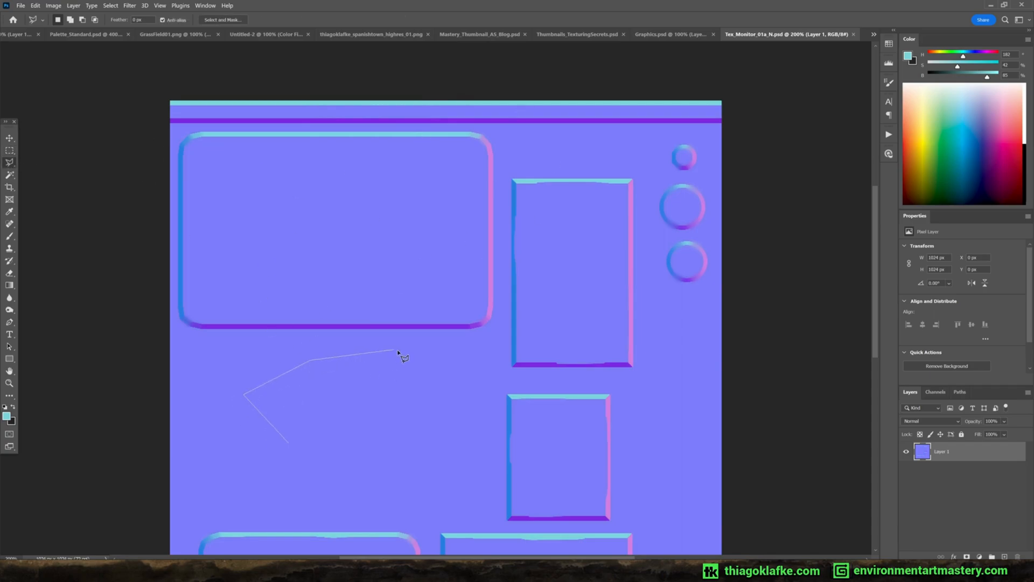
pyautogui.click(398, 354)
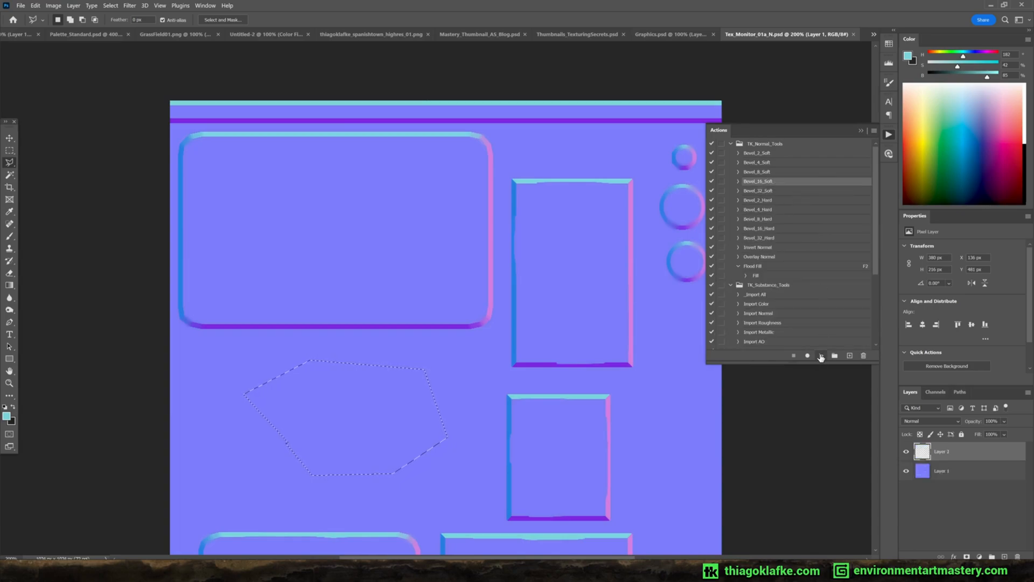
# Step: Run the Bevel_16_Soft action on the selection and bring up the NormalMap swatches
pyautogui.click(821, 356)
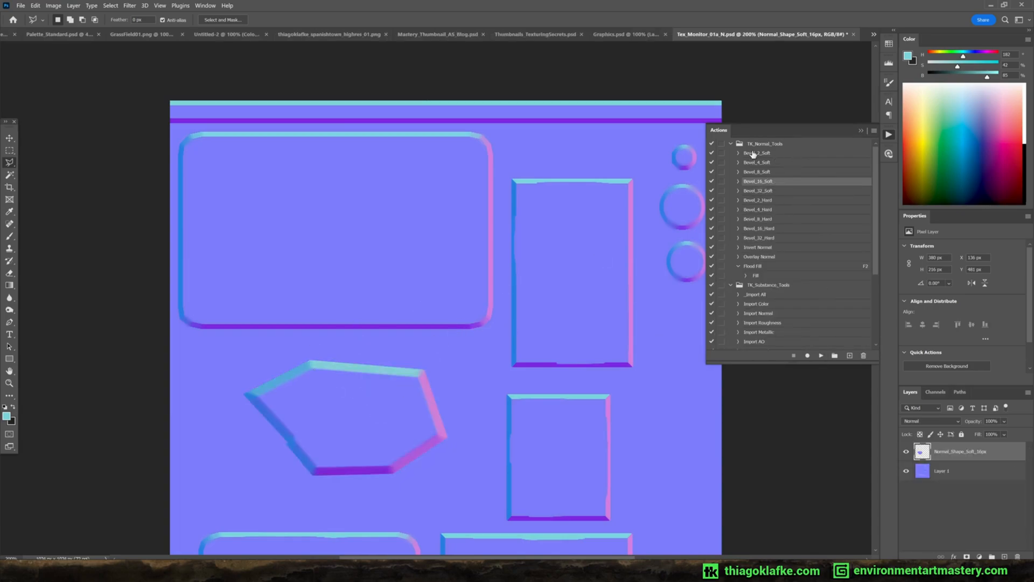
pyautogui.click(764, 40)
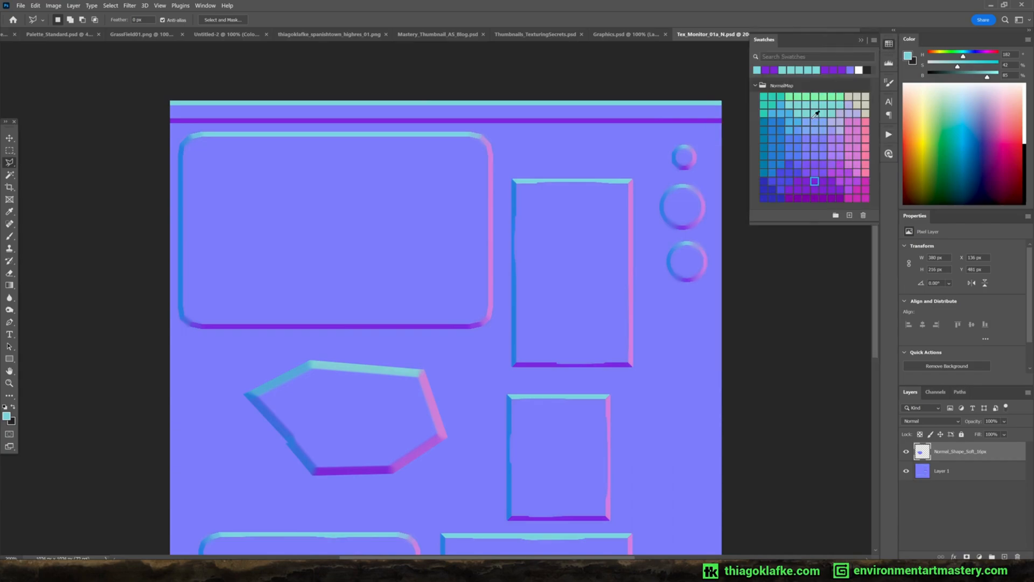
pyautogui.moveTo(288, 217); pyautogui.dragTo(397, 217)
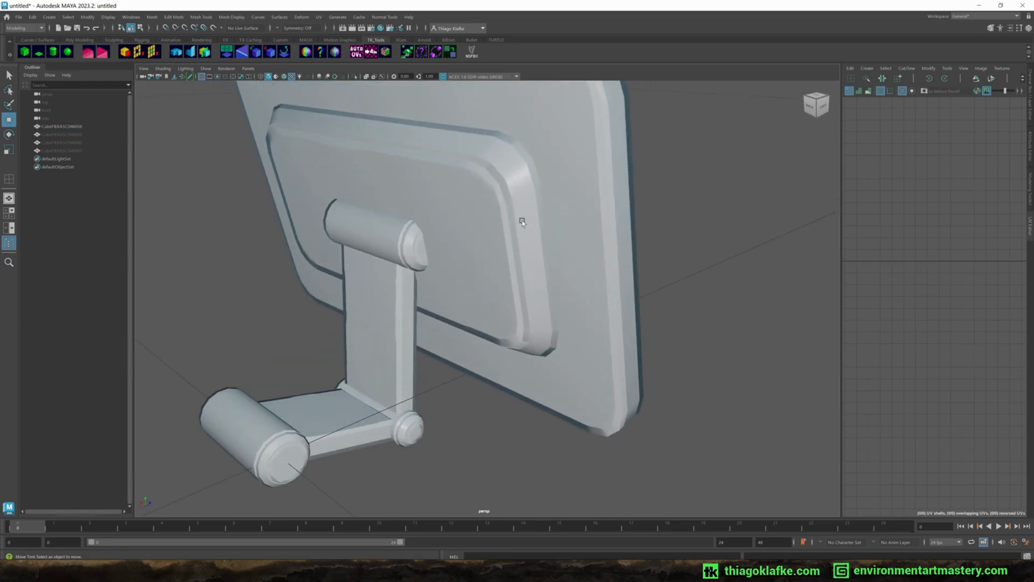
pyautogui.moveTo(530, 230)
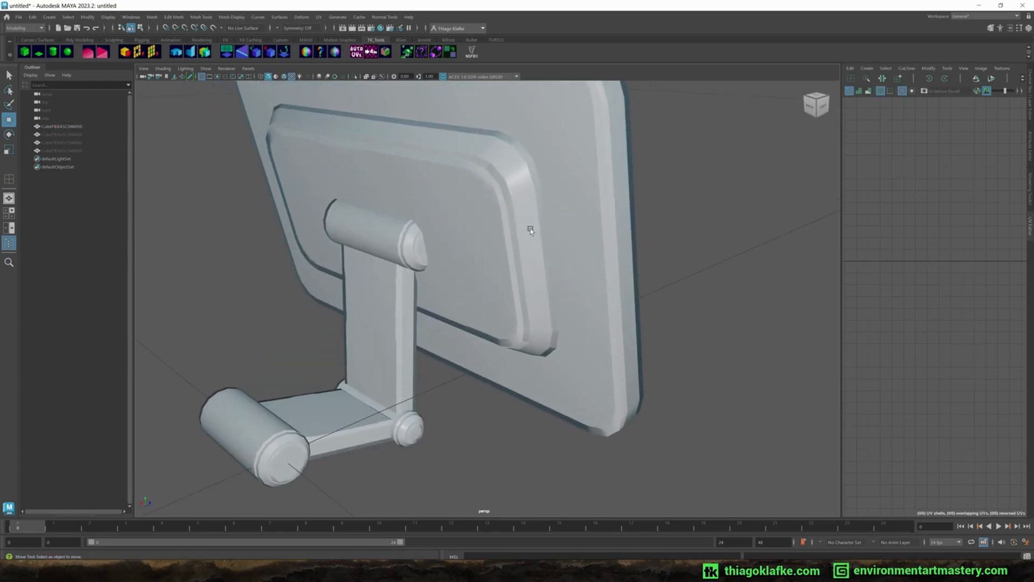
# Step: Orbit around the back of the monitor to view the new beveled base block
pyautogui.moveTo(530, 229); pyautogui.dragTo(459, 279)
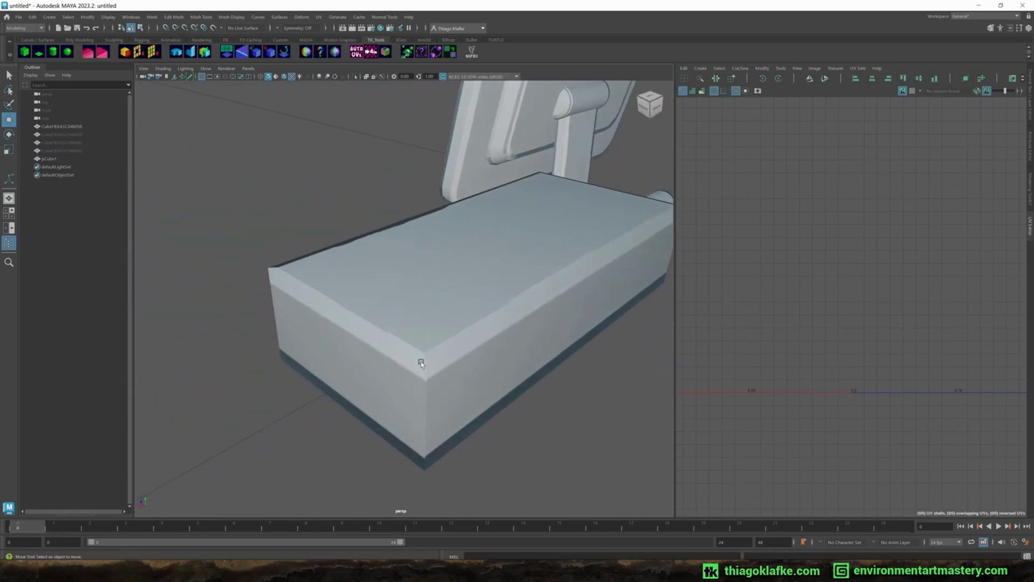
# Step: Orbit around the tapered base block to check its sloped sides from several angles
pyautogui.moveTo(422, 364); pyautogui.dragTo(469, 386)
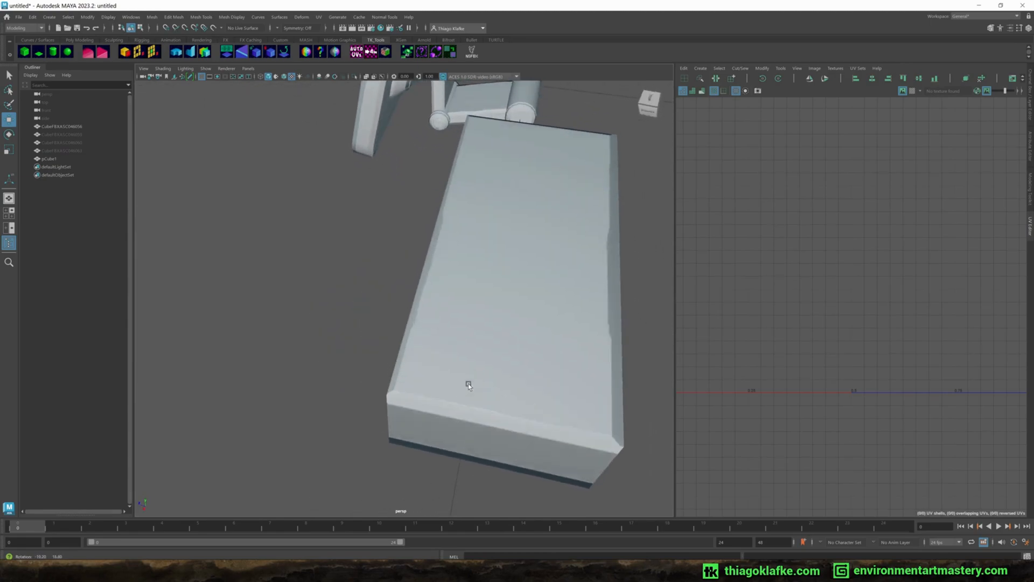
pyautogui.moveTo(468, 385); pyautogui.dragTo(552, 308)
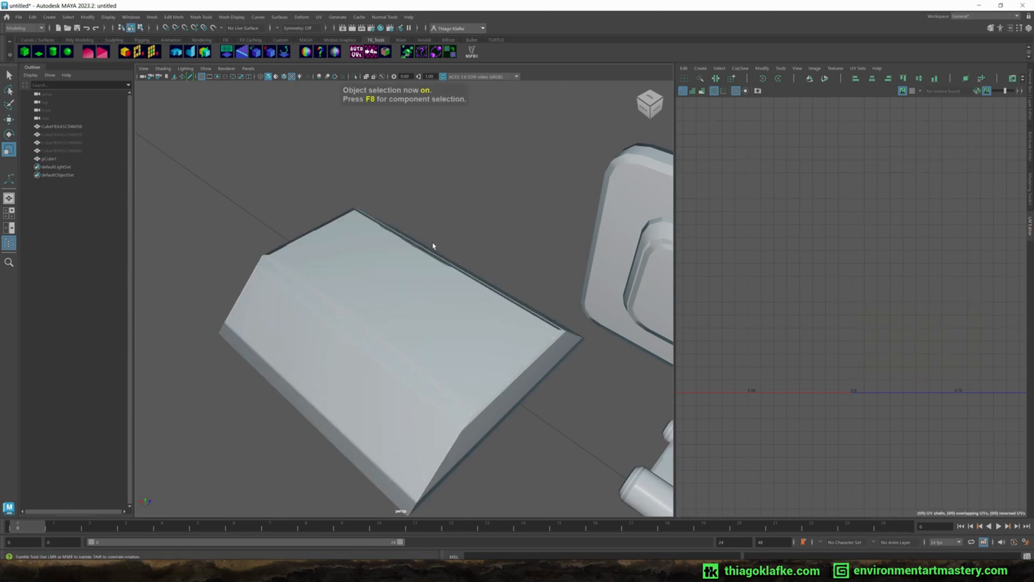
pyautogui.moveTo(433, 247); pyautogui.dragTo(527, 253)
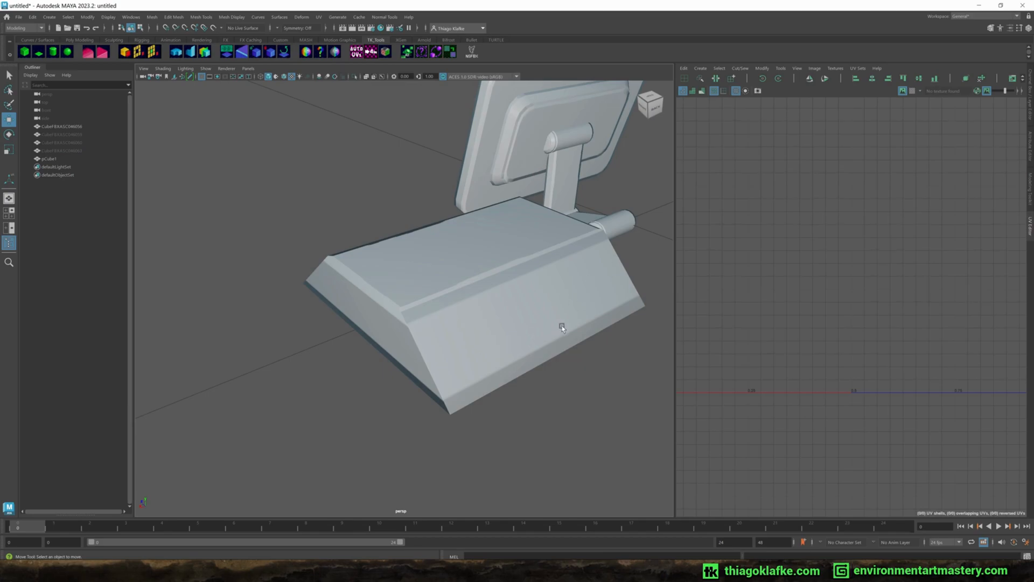
pyautogui.moveTo(407, 405)
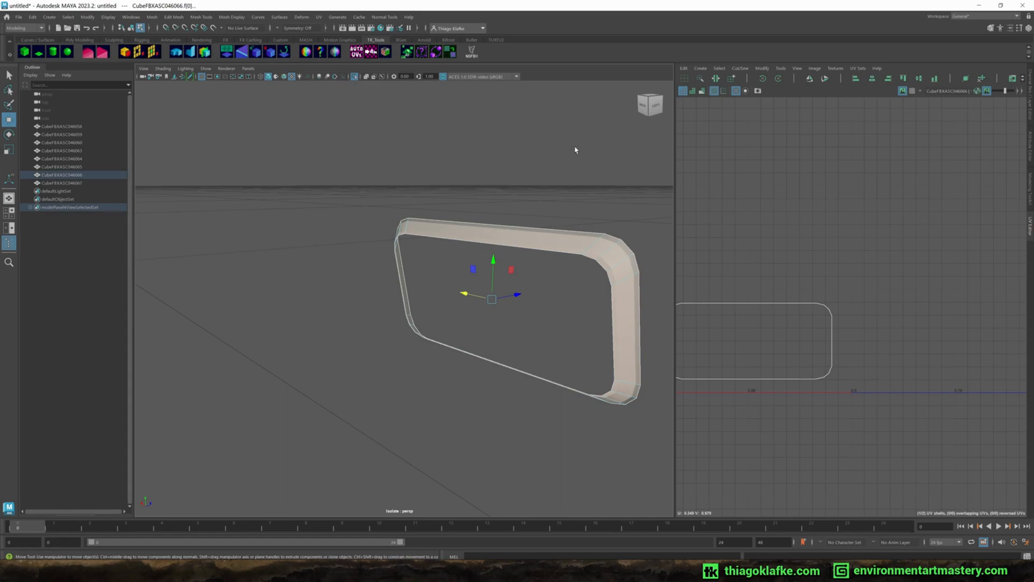
# Step: Show the screen panel beside the bezel and extrude the small rounded panel's face into a thicker slab
pyautogui.click(583, 236)
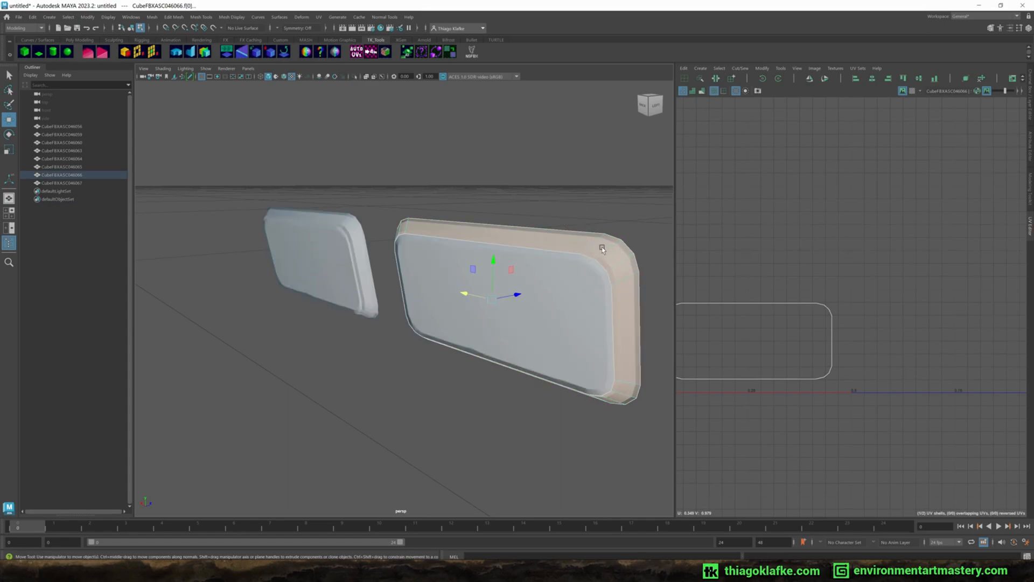
pyautogui.click(320, 264)
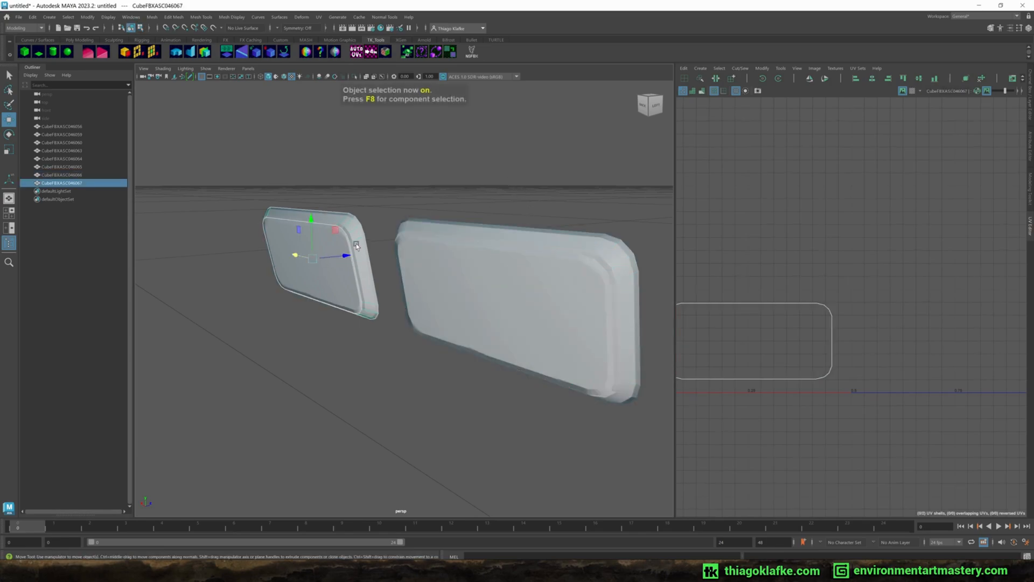
pyautogui.click(324, 264)
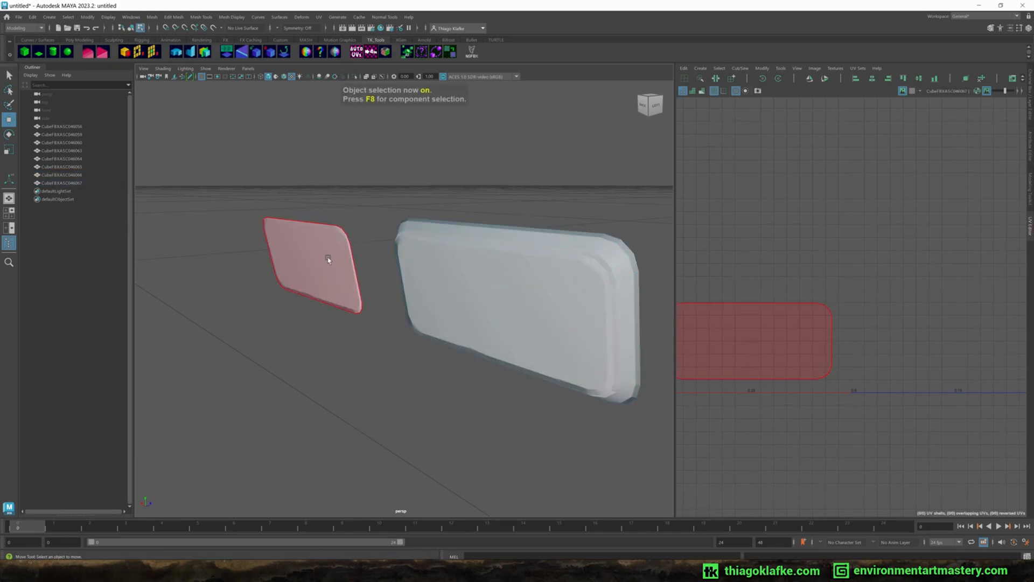
pyautogui.click(310, 264)
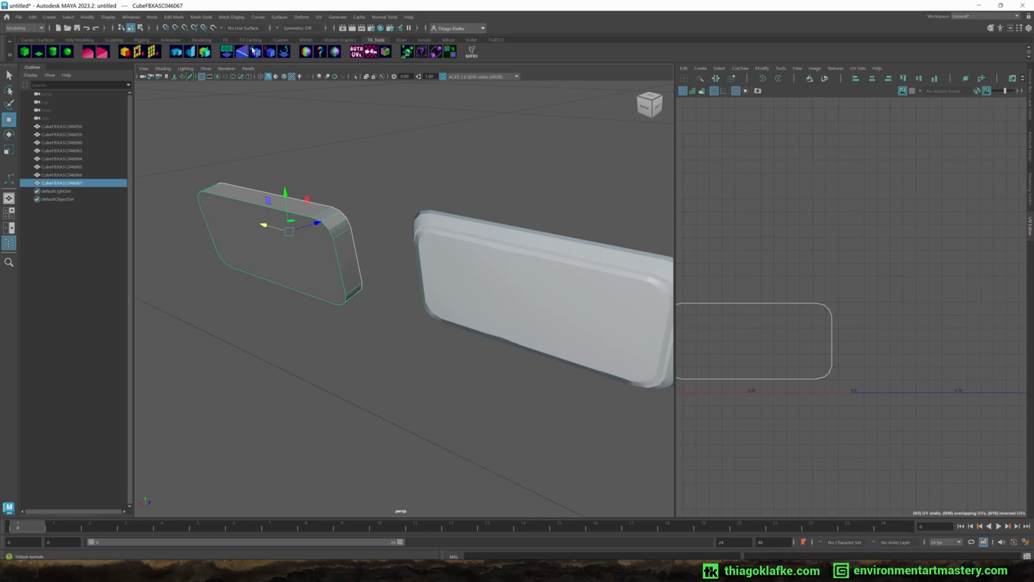
pyautogui.moveTo(252, 51)
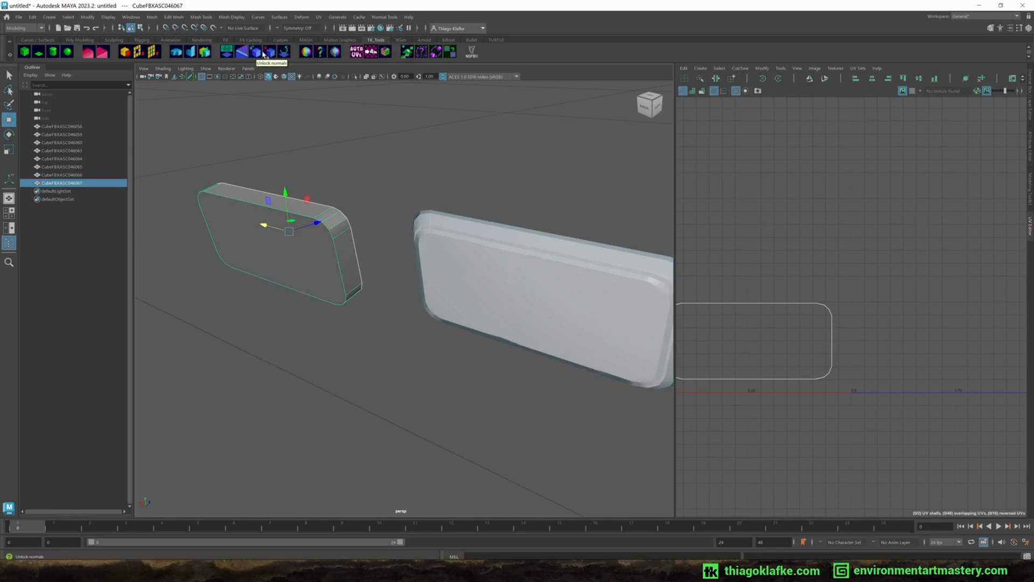
# Step: Unlock the panel's vertex normals and edit the bent strip into a closed rounded-corner slab
pyautogui.click(173, 16)
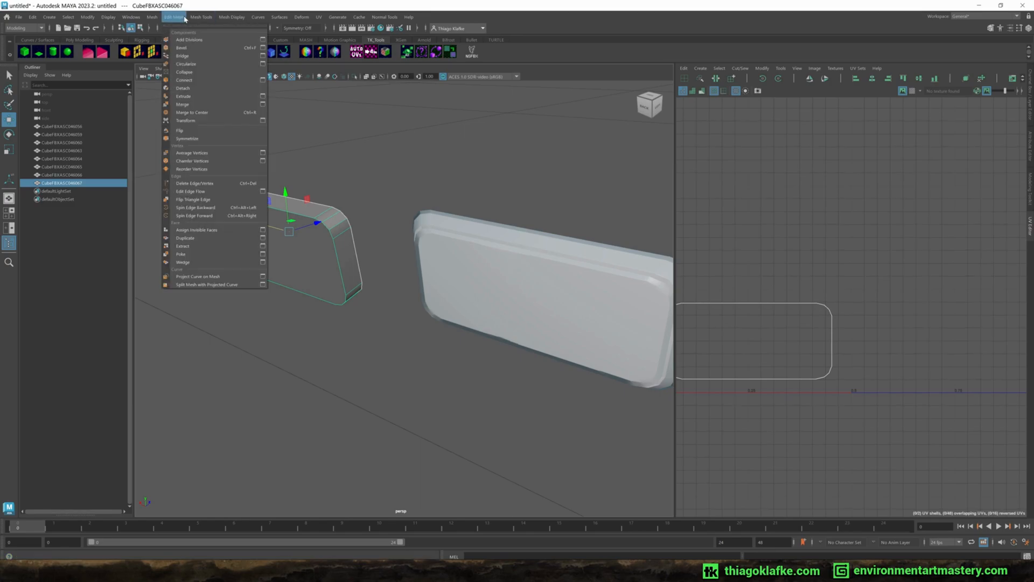
pyautogui.click(201, 16)
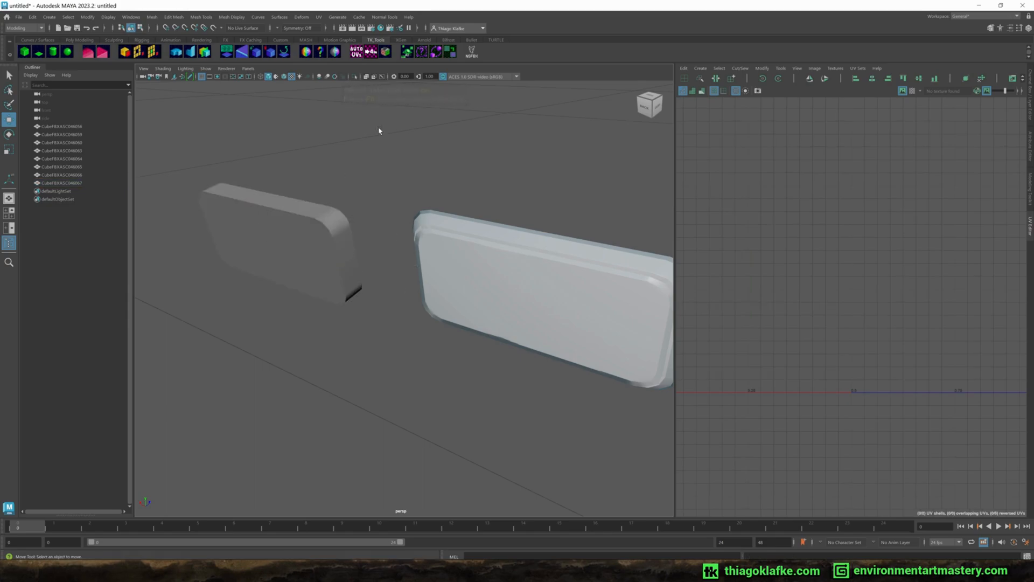
pyautogui.moveTo(317, 281)
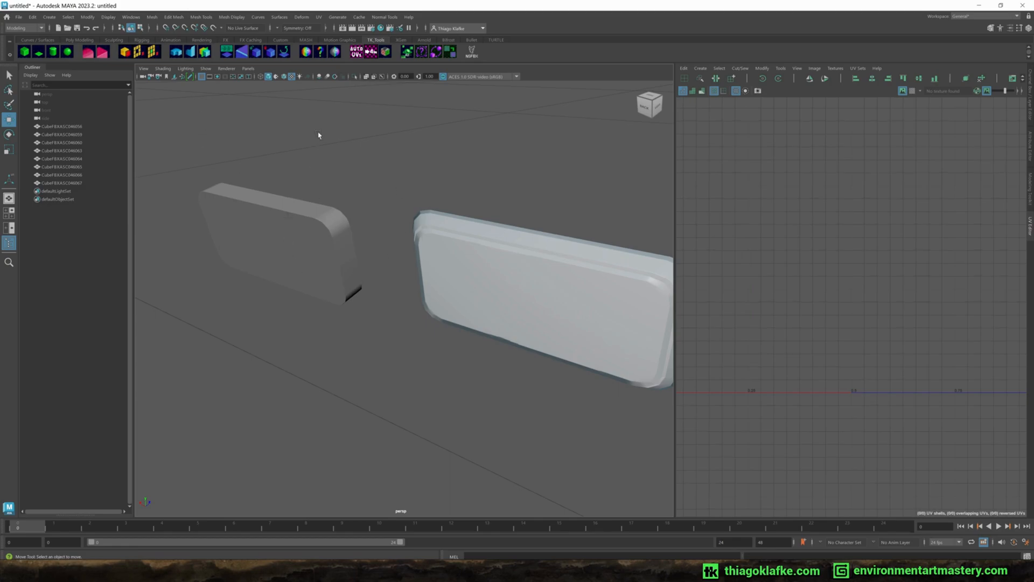
pyautogui.moveTo(223, 177)
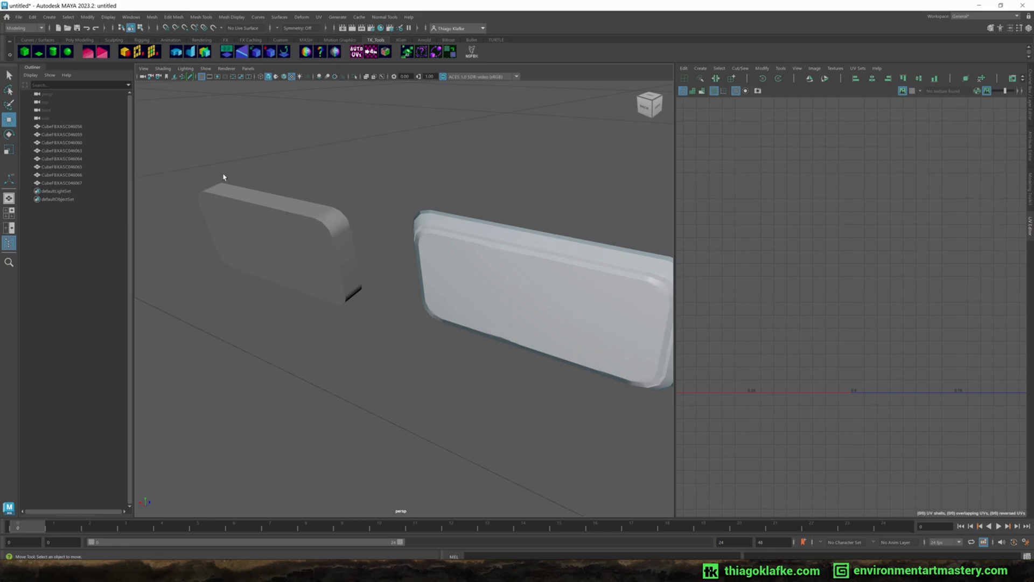
pyautogui.moveTo(306, 125)
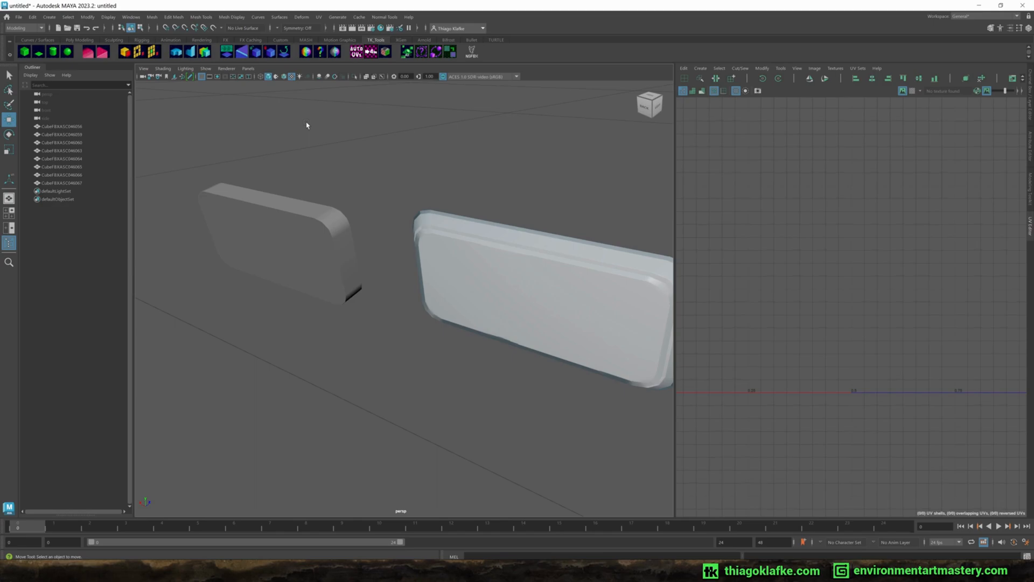
pyautogui.moveTo(367, 230)
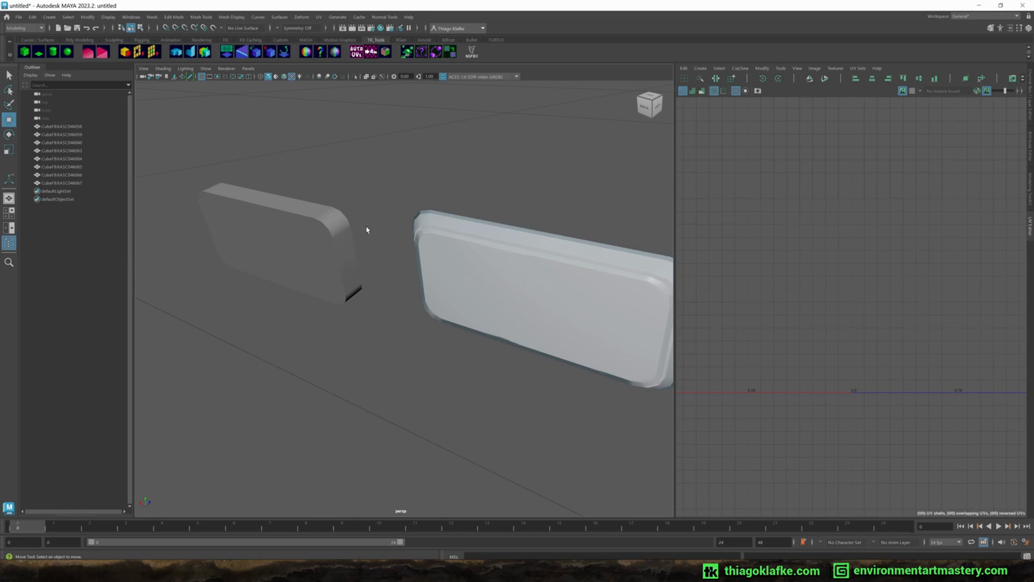
pyautogui.moveTo(287, 229)
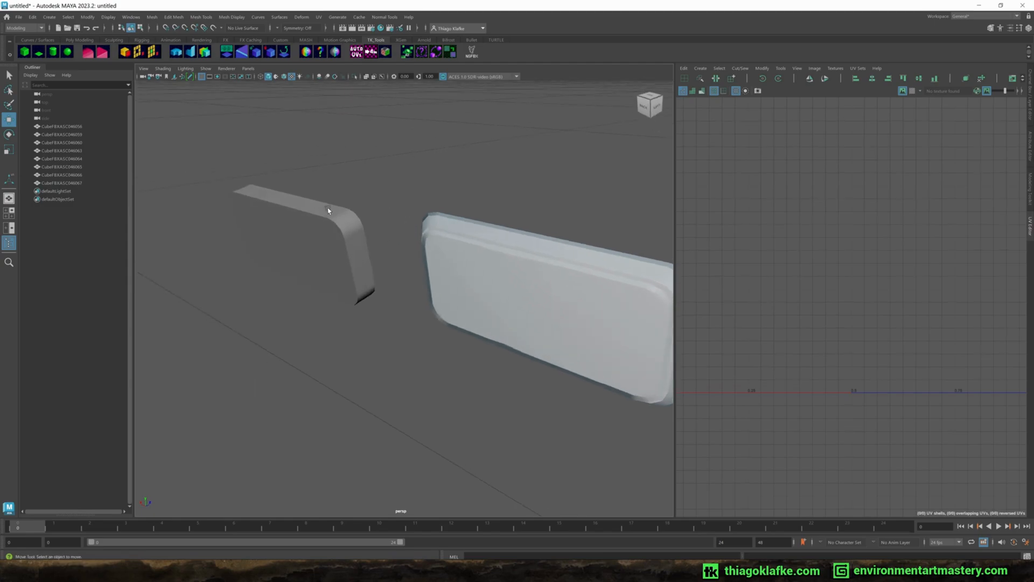
pyautogui.moveTo(266, 227)
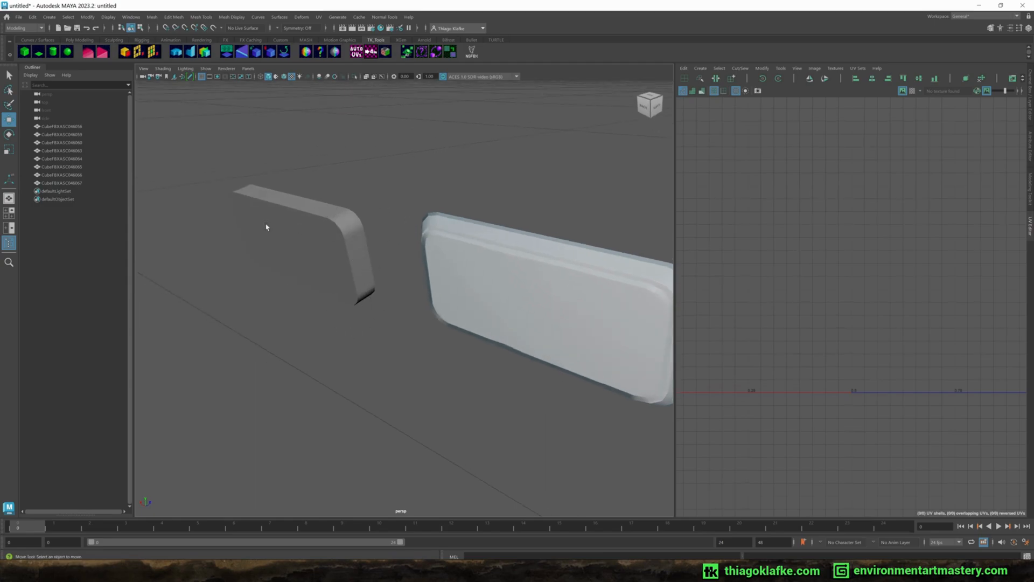
pyautogui.click(290, 244)
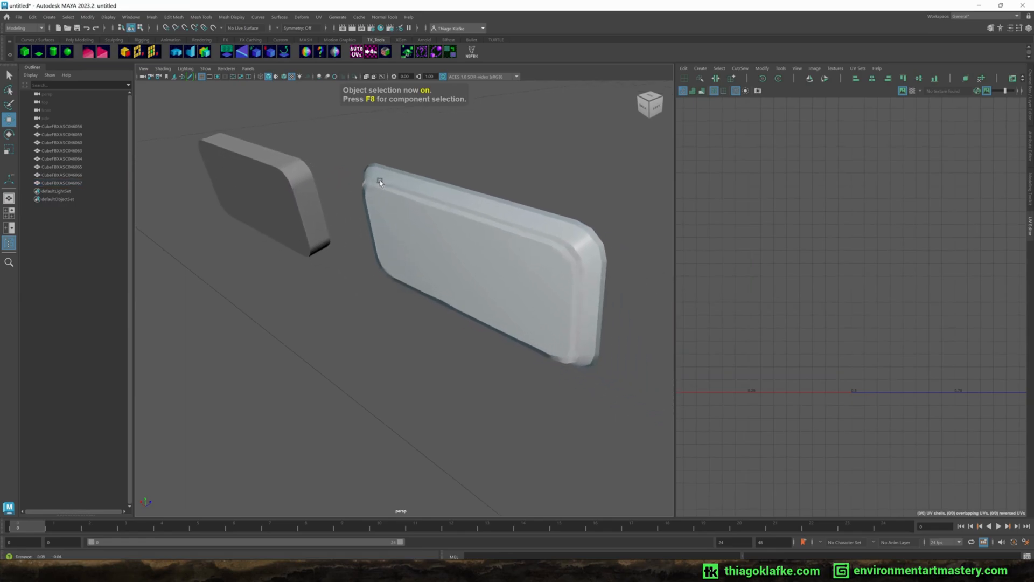
pyautogui.click(416, 178)
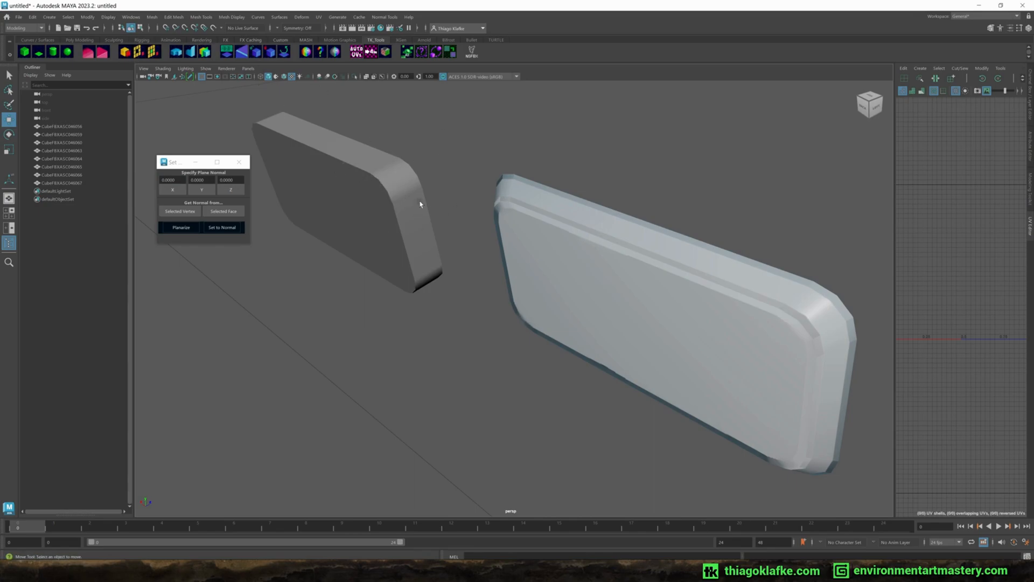
pyautogui.moveTo(307, 170)
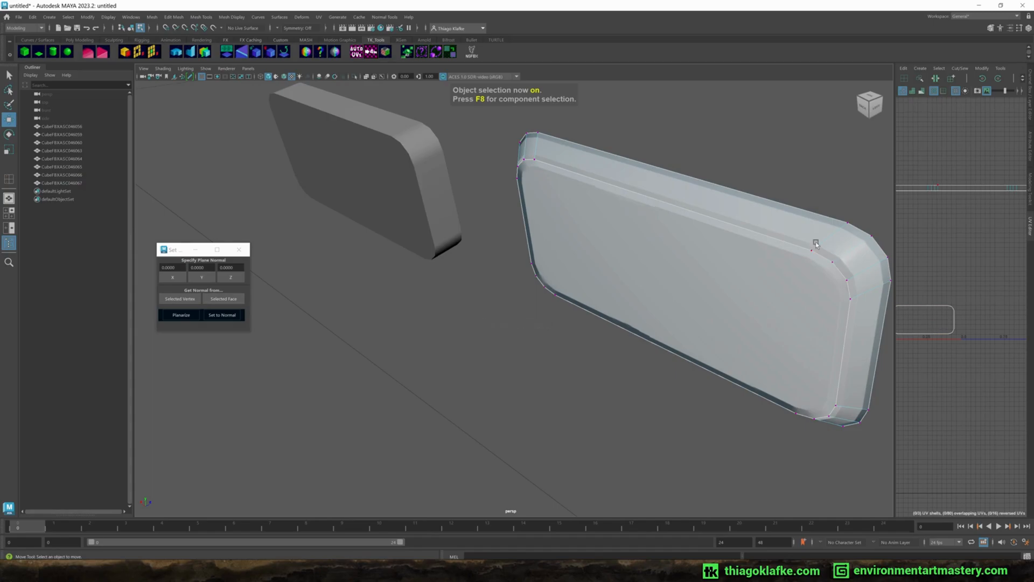
# Step: Select the small rounded slab with the Set Plane Normal utility open
pyautogui.click(841, 233)
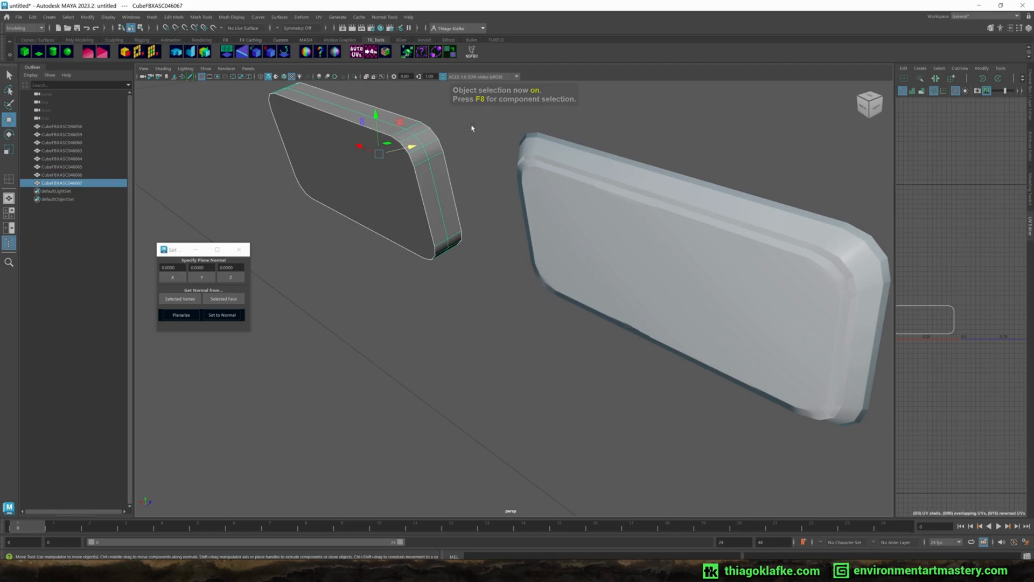
# Step: In vertex mode, get the plane normal from the flat face selection and set it onto the bevel vertices
pyautogui.press('F8')
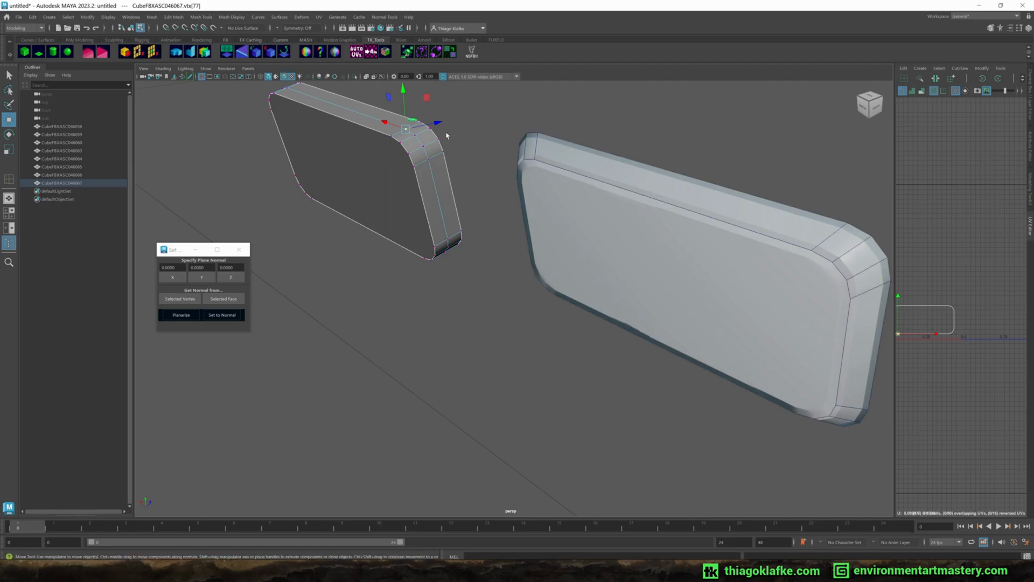
pyautogui.press('F8')
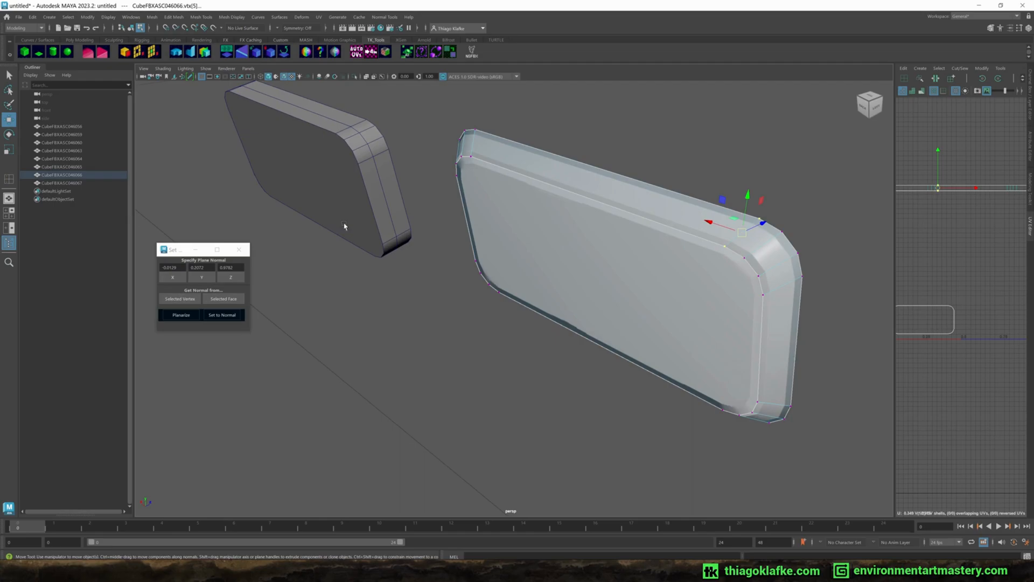
pyautogui.click(222, 315)
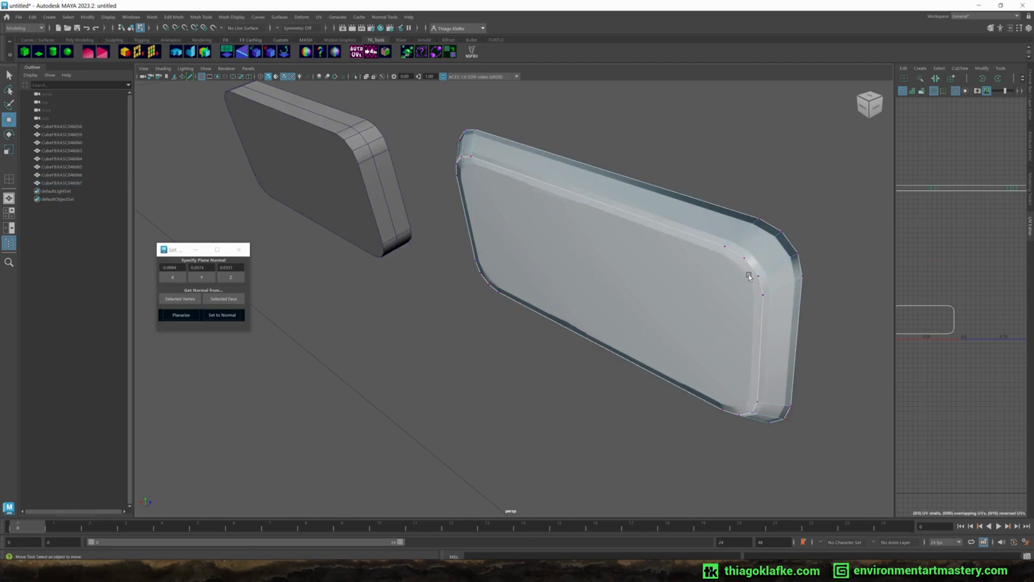
pyautogui.click(749, 274)
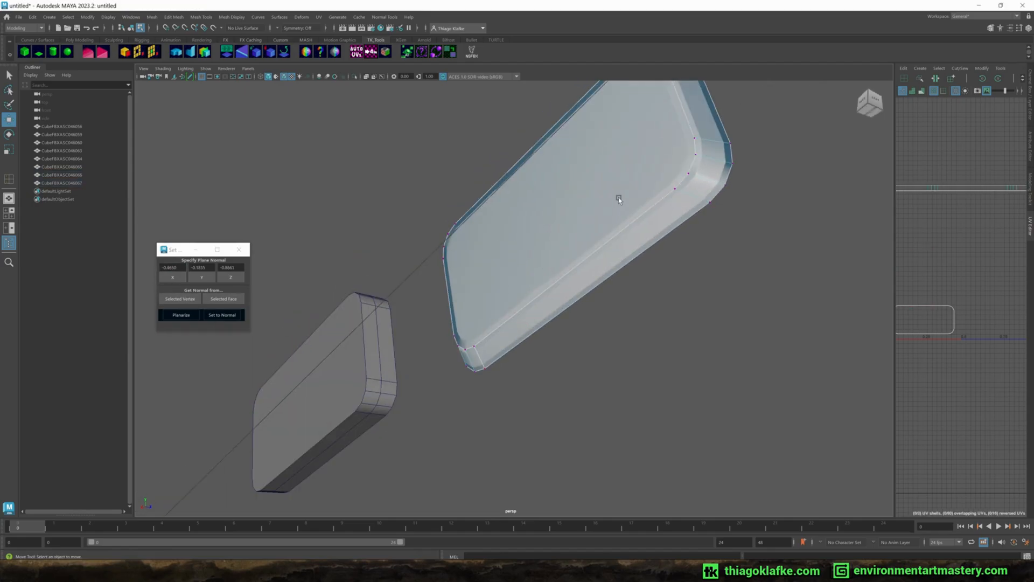
# Step: Orbit the camera to view both monitors with their stands side by side
pyautogui.click(706, 178)
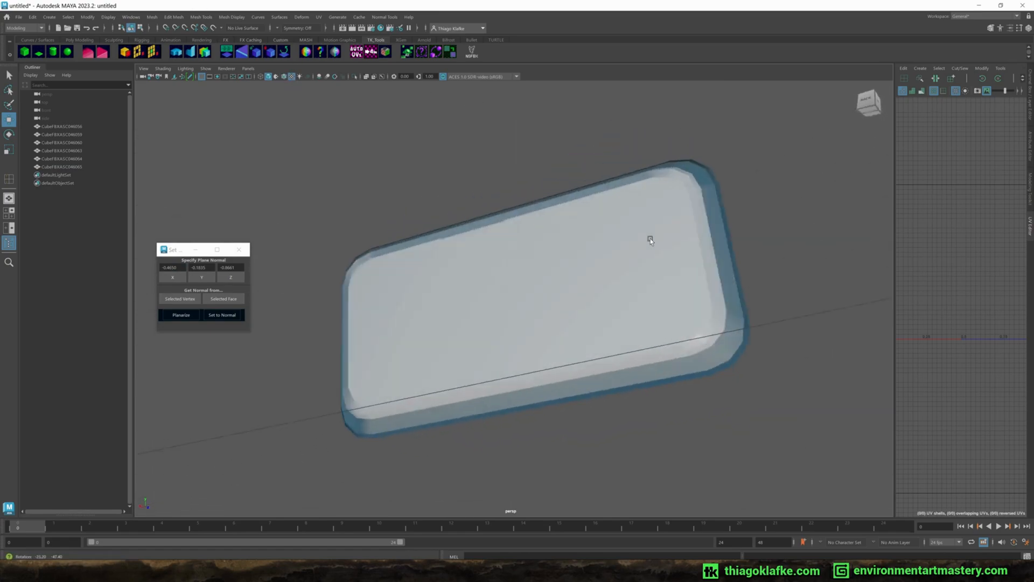
pyautogui.moveTo(650, 239); pyautogui.dragTo(722, 262)
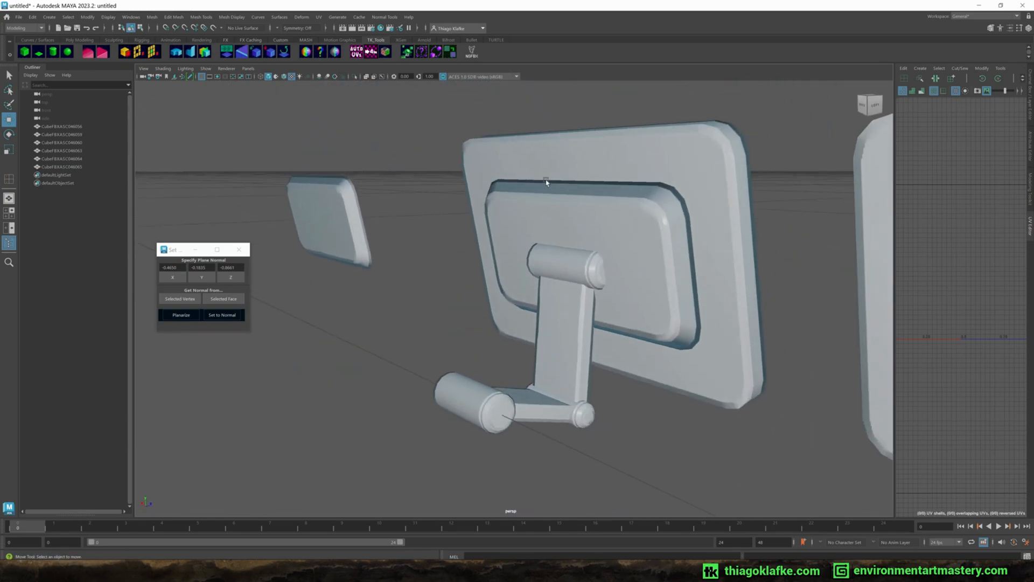
pyautogui.moveTo(545, 183); pyautogui.dragTo(528, 237)
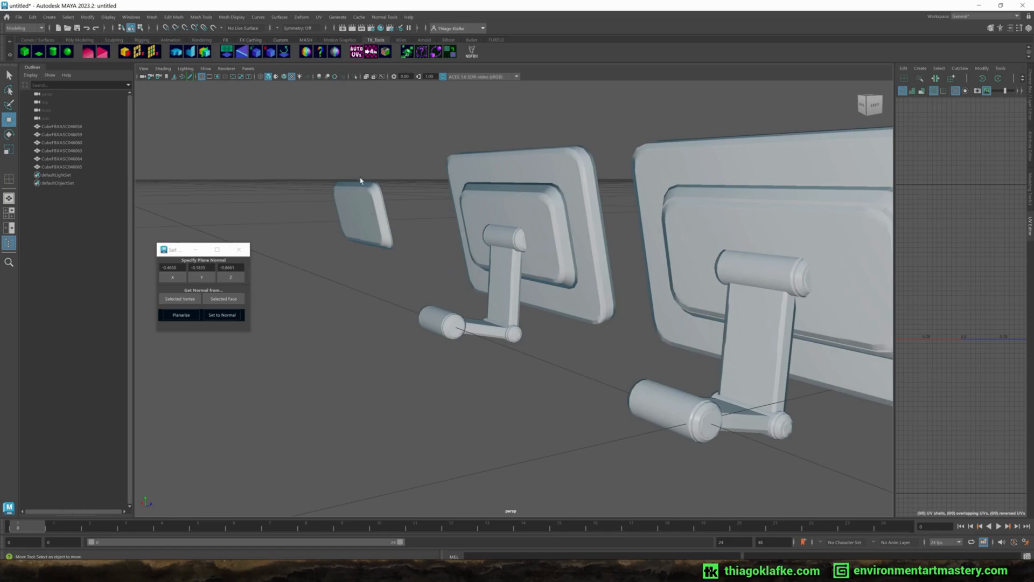
pyautogui.moveTo(598, 232)
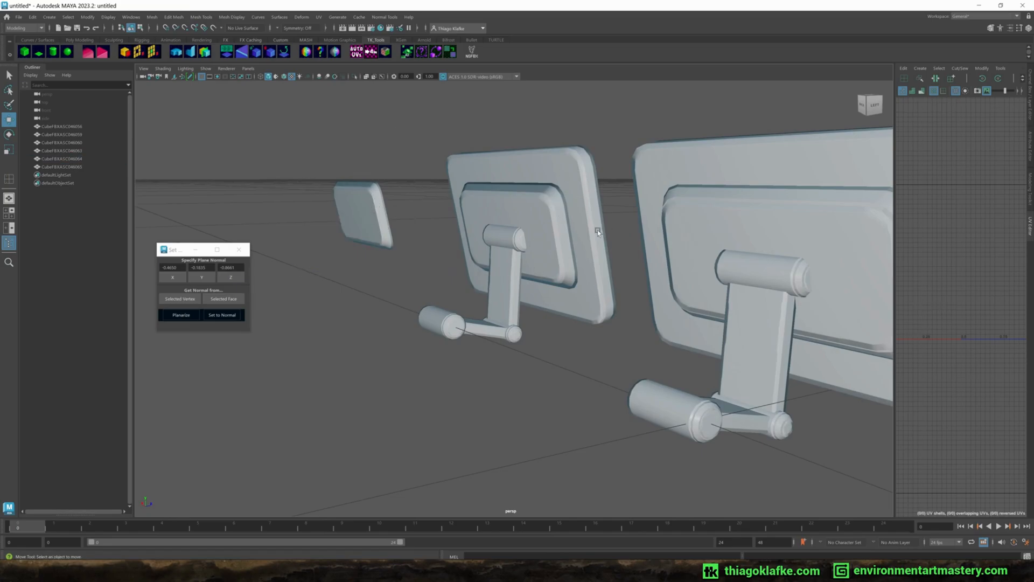
pyautogui.moveTo(583, 220)
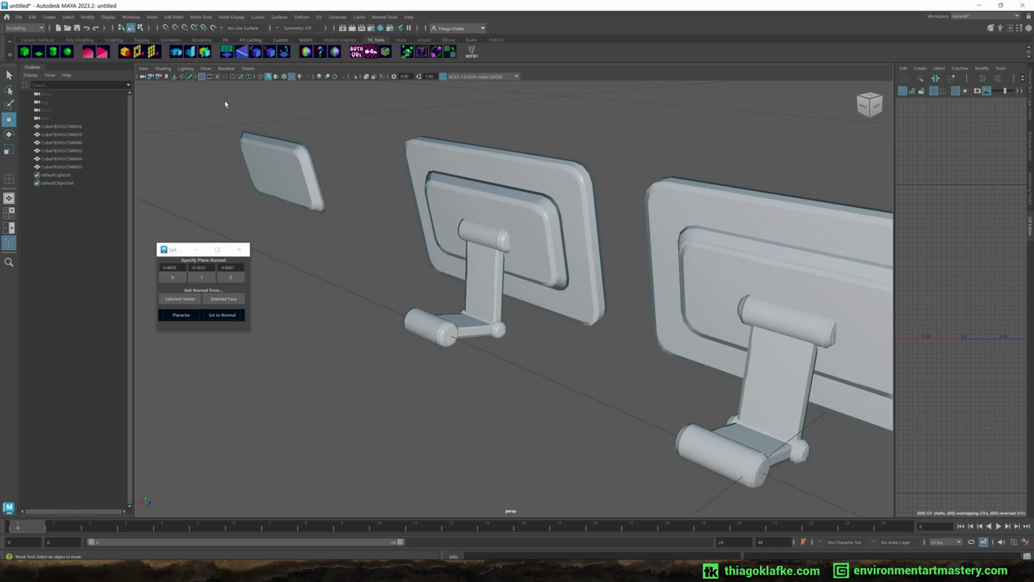
# Step: Select the small slab and leave component mode before switching to Tex_Monitor_01a_N.psd in Photoshop
pyautogui.click(302, 178)
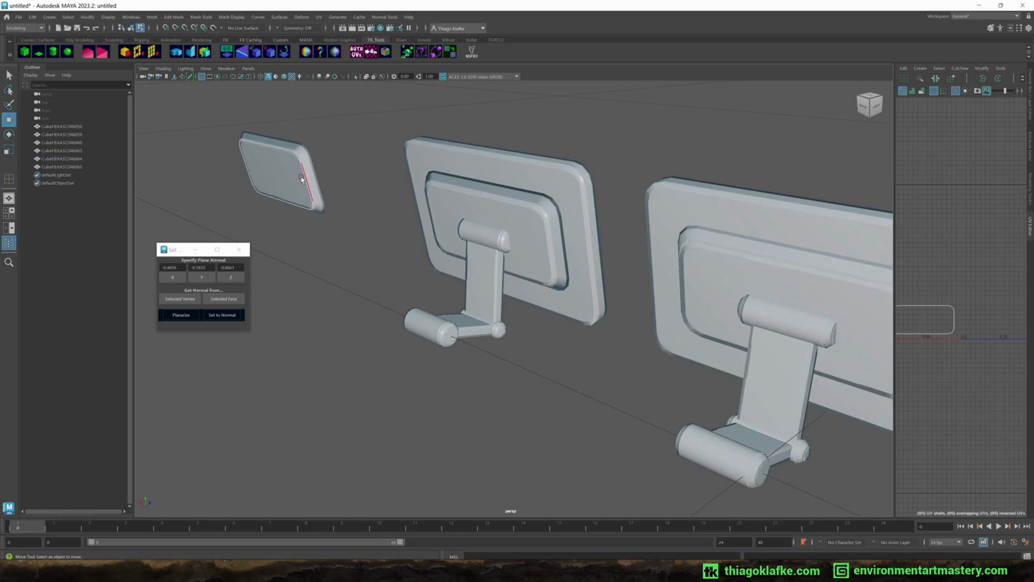
pyautogui.press('F8')
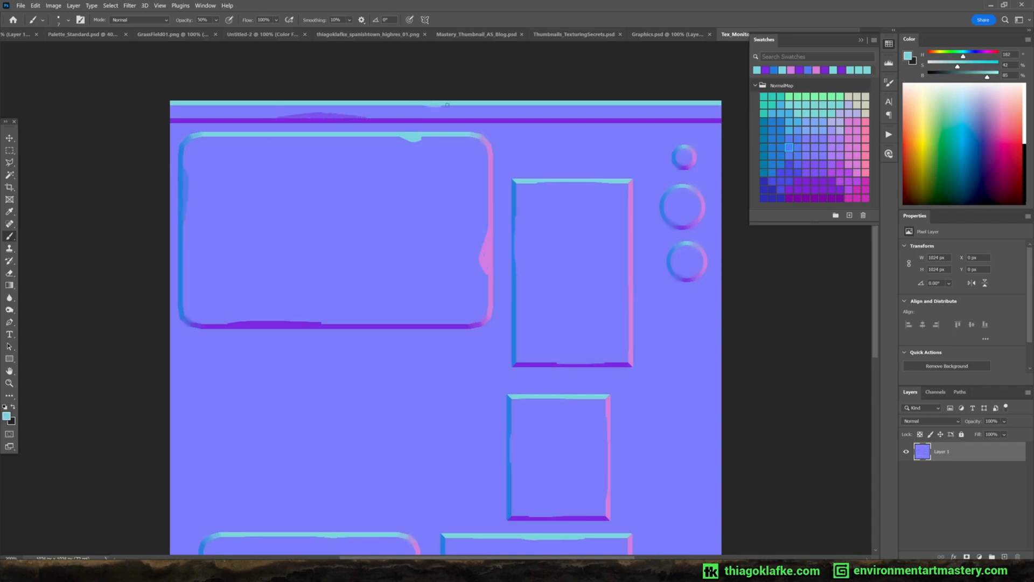
# Step: Marquee a small rectangle on the top trim, run Bevel_4_Soft and duplicate it into four bumps
pyautogui.click(9, 151)
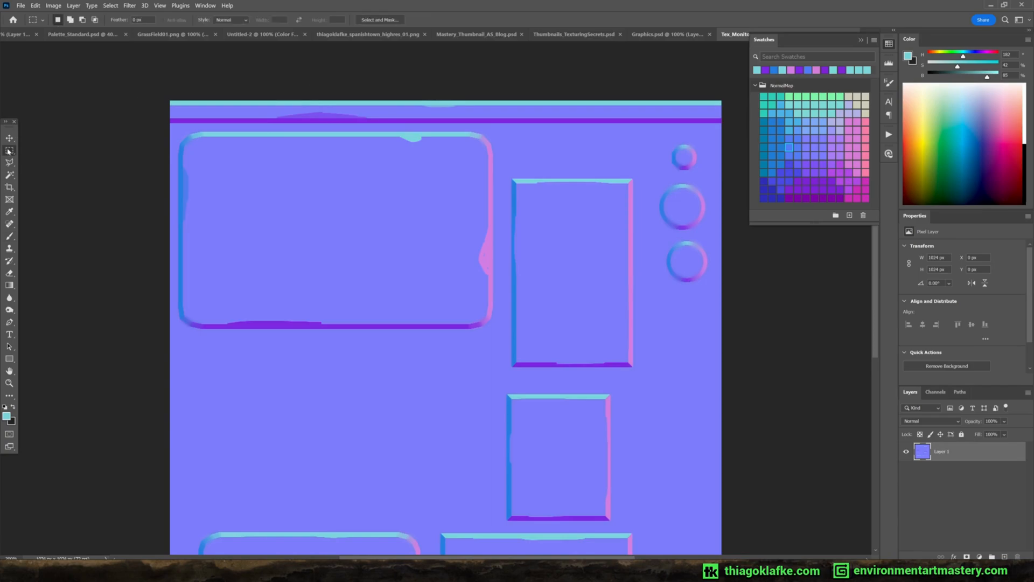
pyautogui.moveTo(481, 101); pyautogui.dragTo(503, 121)
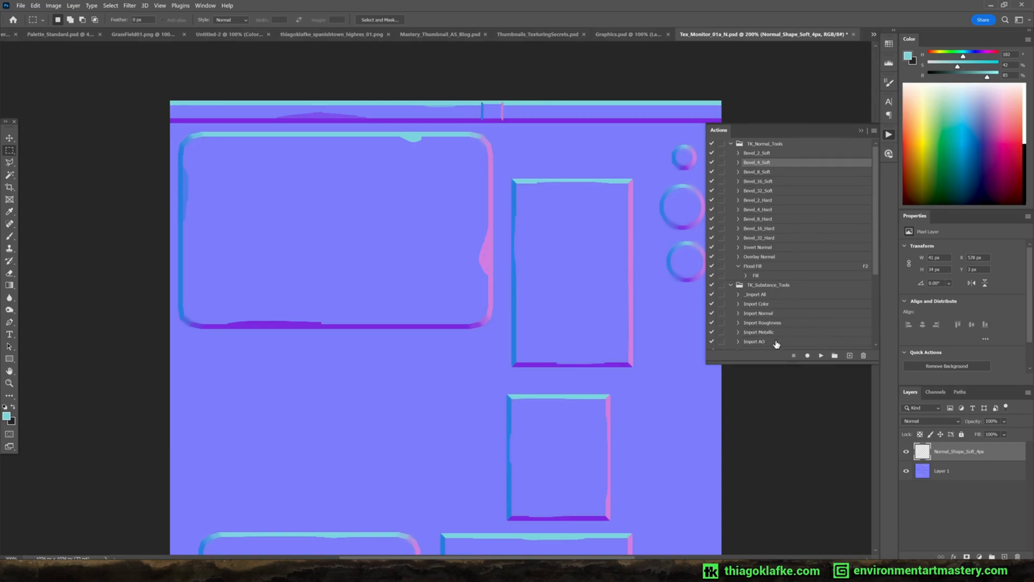
pyautogui.scroll(-3)
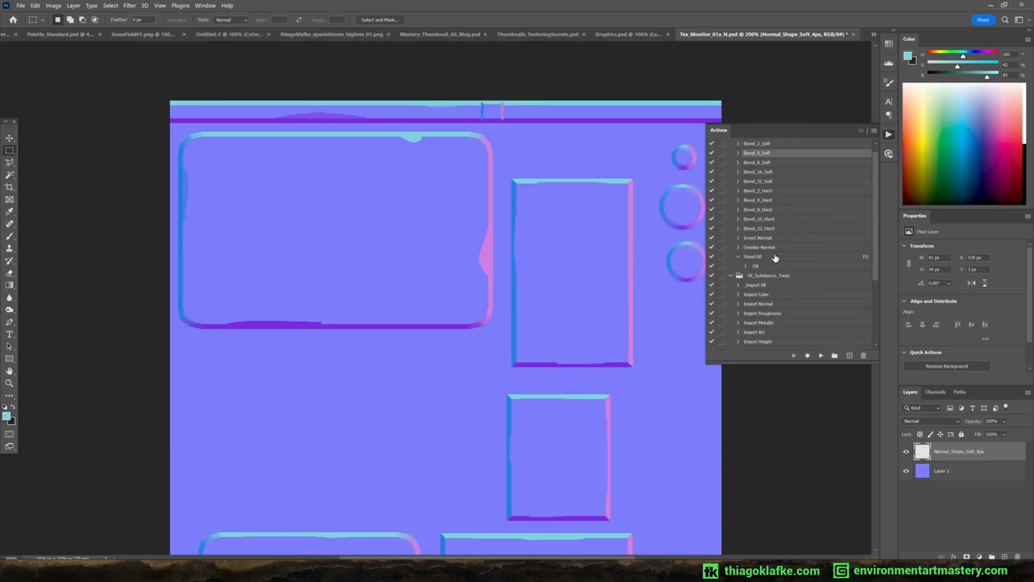
pyautogui.click(757, 237)
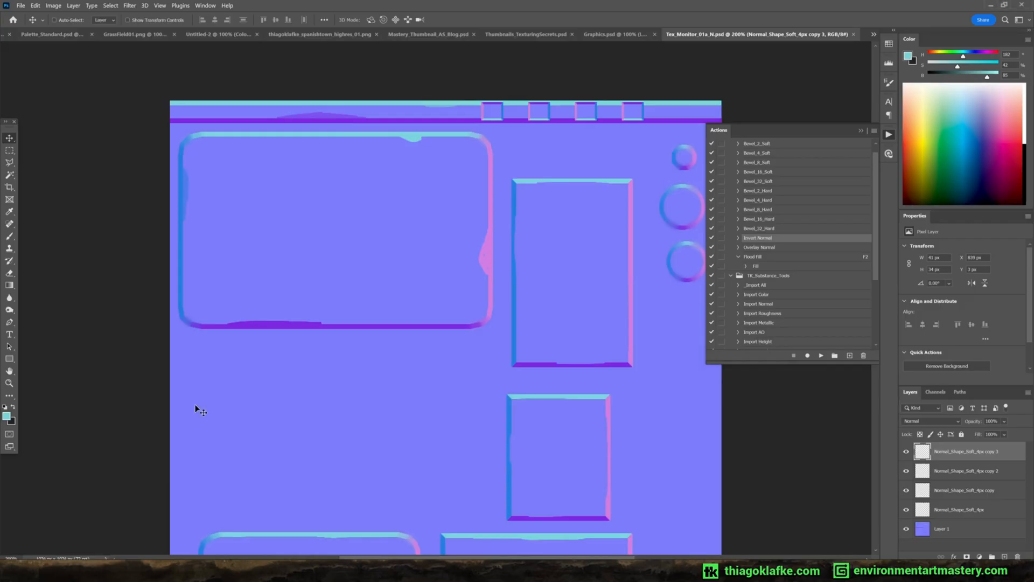
pyautogui.moveTo(329, 112)
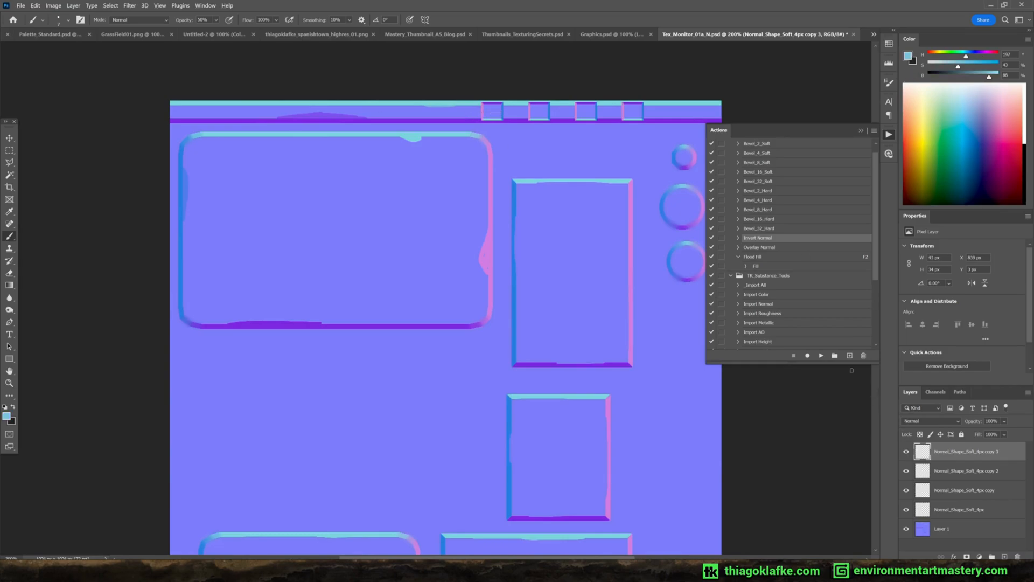
pyautogui.click(760, 246)
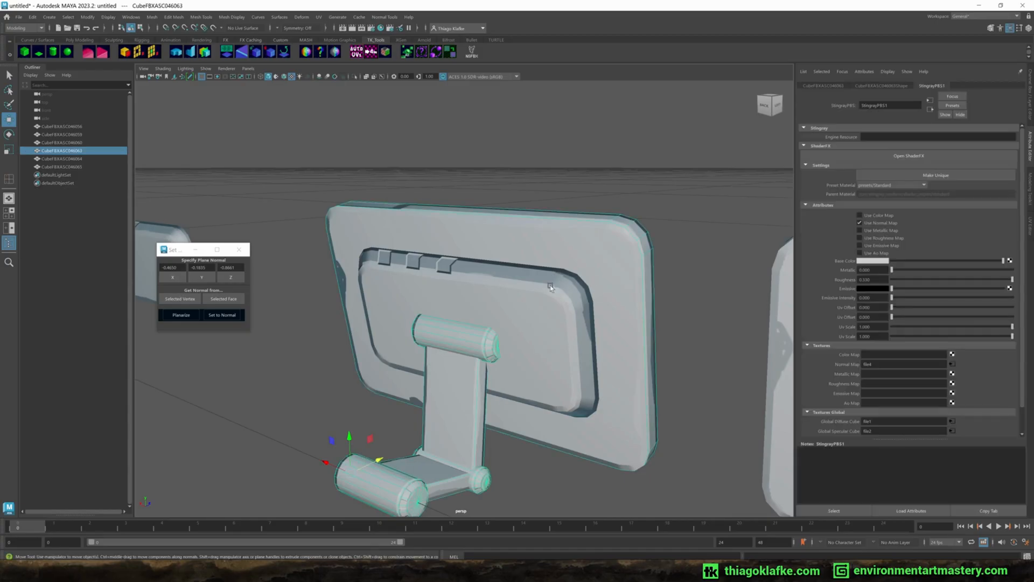
# Step: Check the StingrayPBS material on the monitor before switching to the Gumroad course page
pyautogui.click(860, 222)
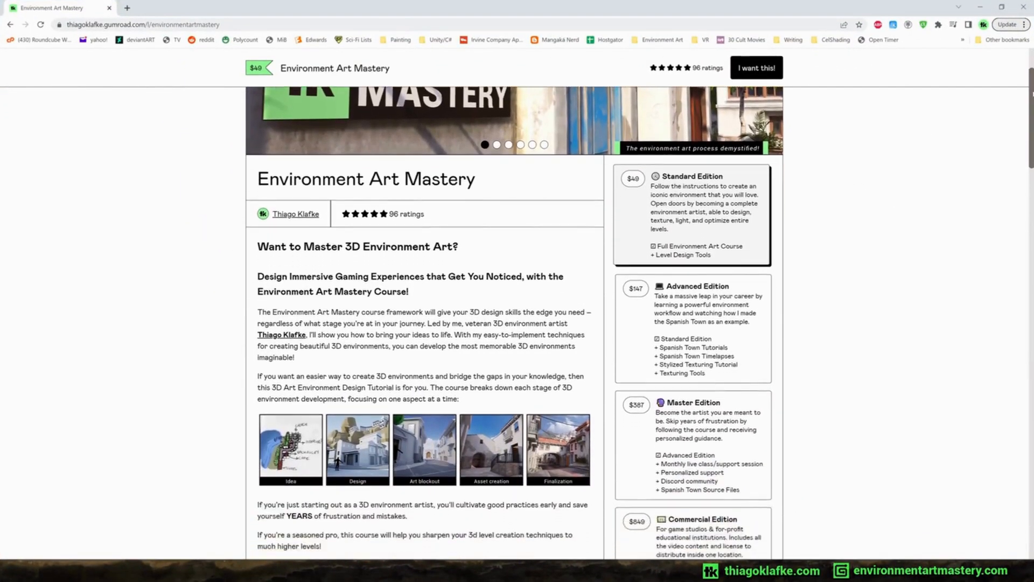
# Step: Scroll the Gumroad page past the editions to the ratings and 'Learn how to' section
pyautogui.scroll(-3)
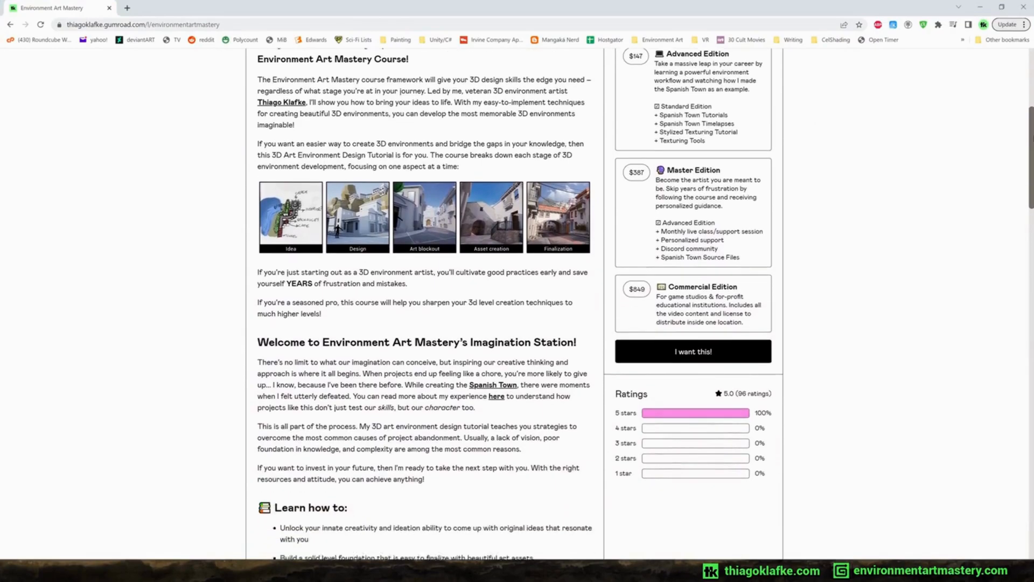
pyautogui.scroll(-3)
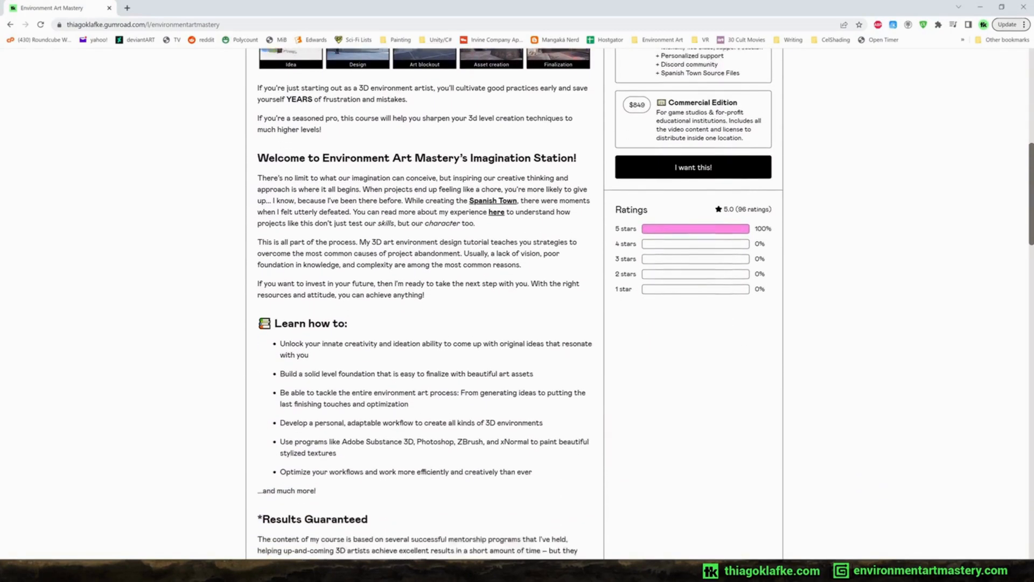
pyautogui.scroll(-3)
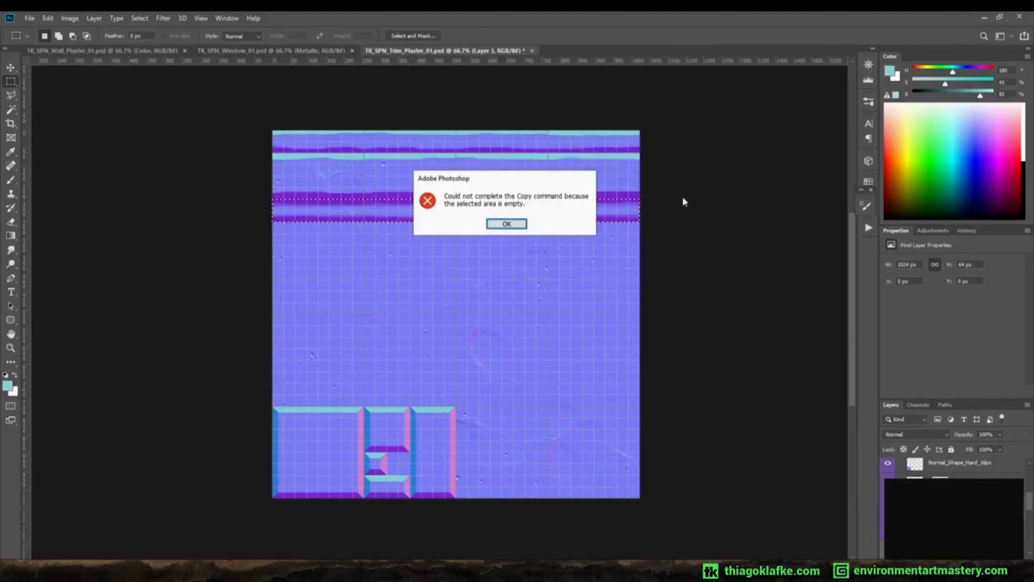
# Step: Play '14 - Pbr Material Example - Sidewalk Part 2' in VLC showing the Substance Designer graph
pyautogui.click(507, 224)
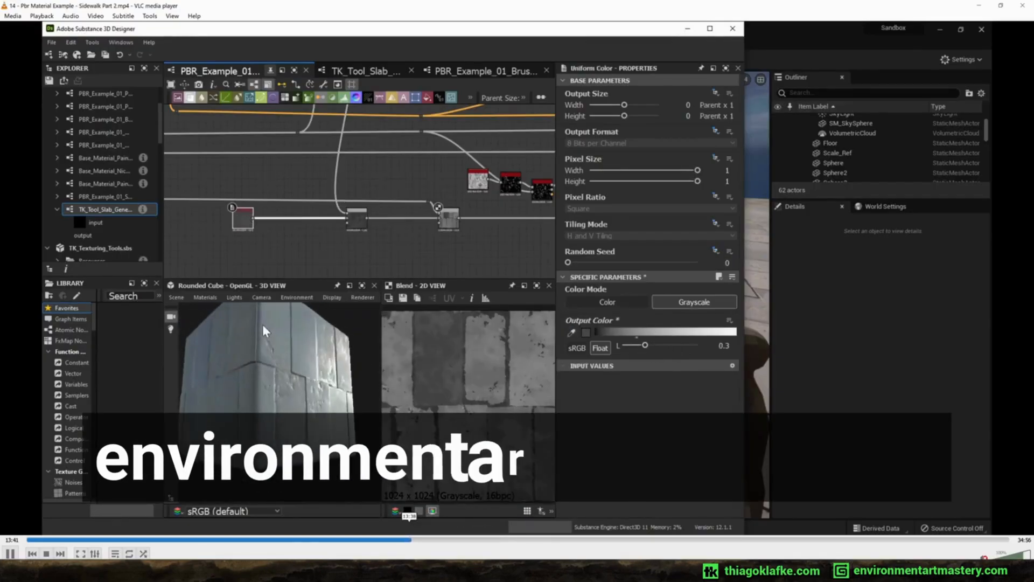
pyautogui.click(447, 217)
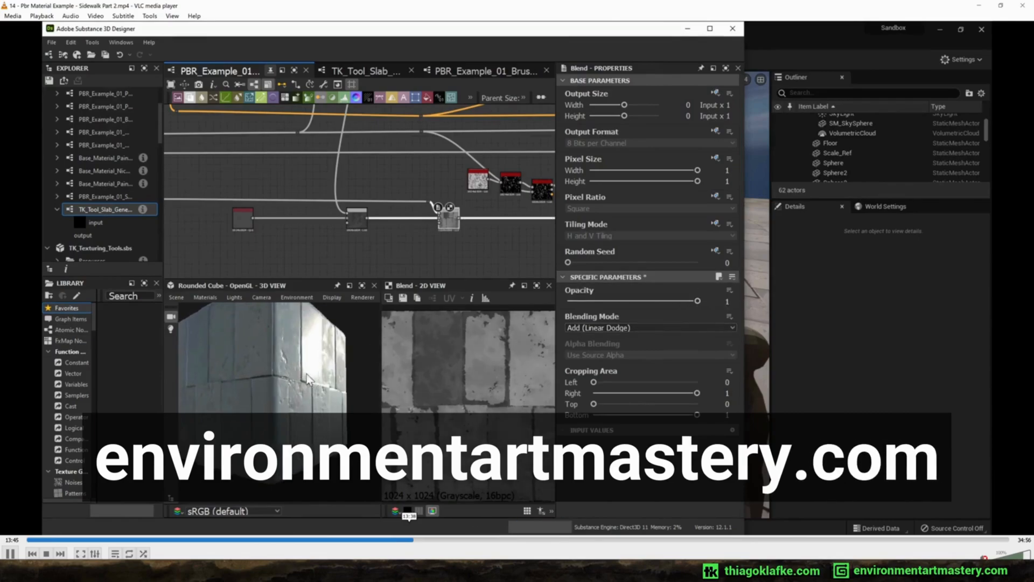